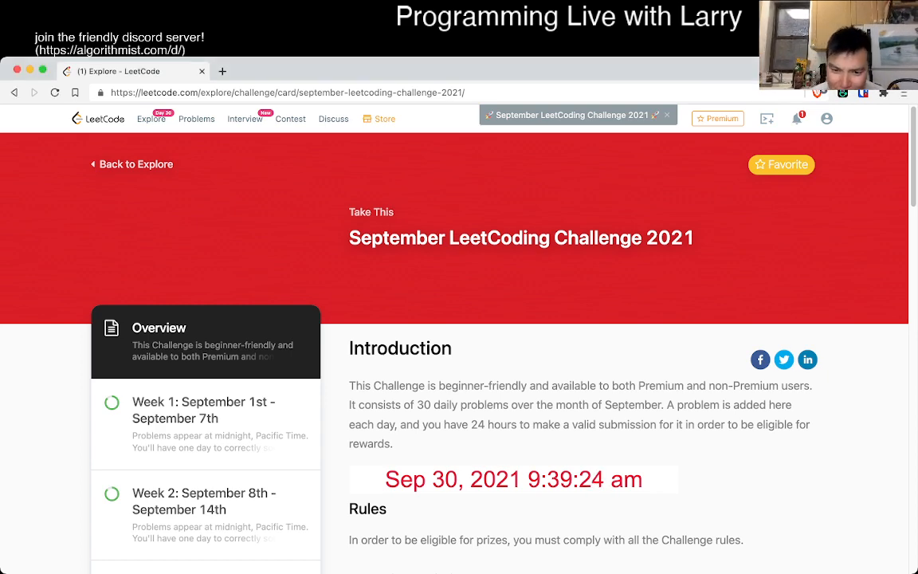
Open the Partition to K Equal Sum Subsets problem from the Week 5 list
scroll(down, 3)
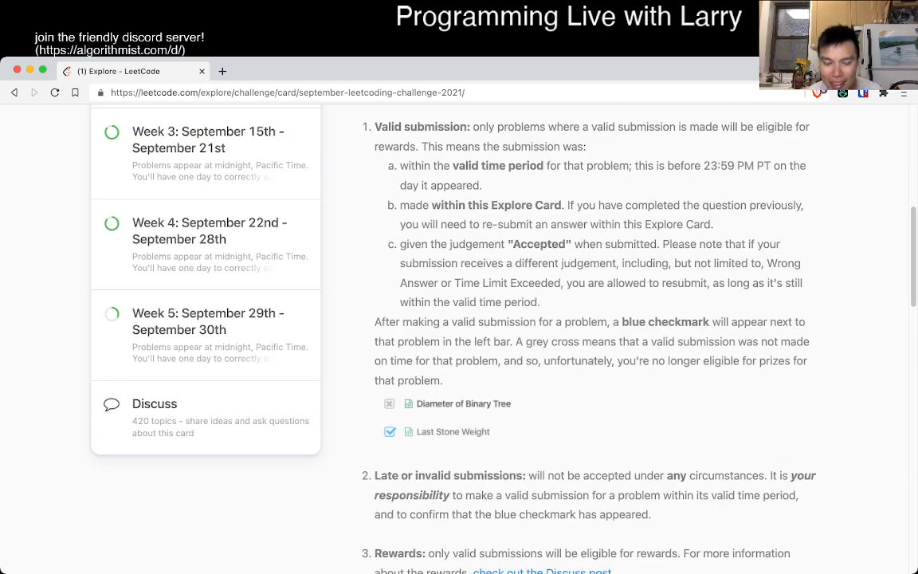
scroll(down, 3)
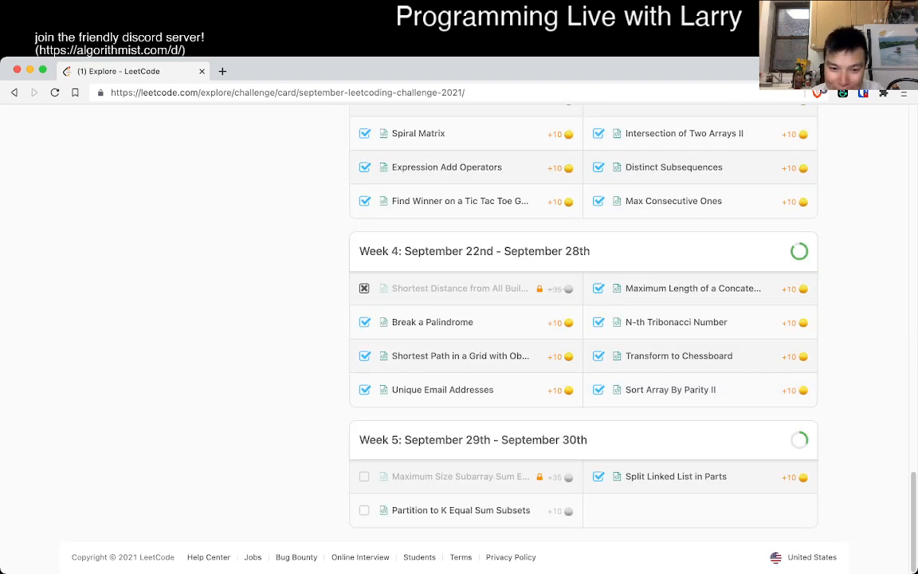
click(675, 476)
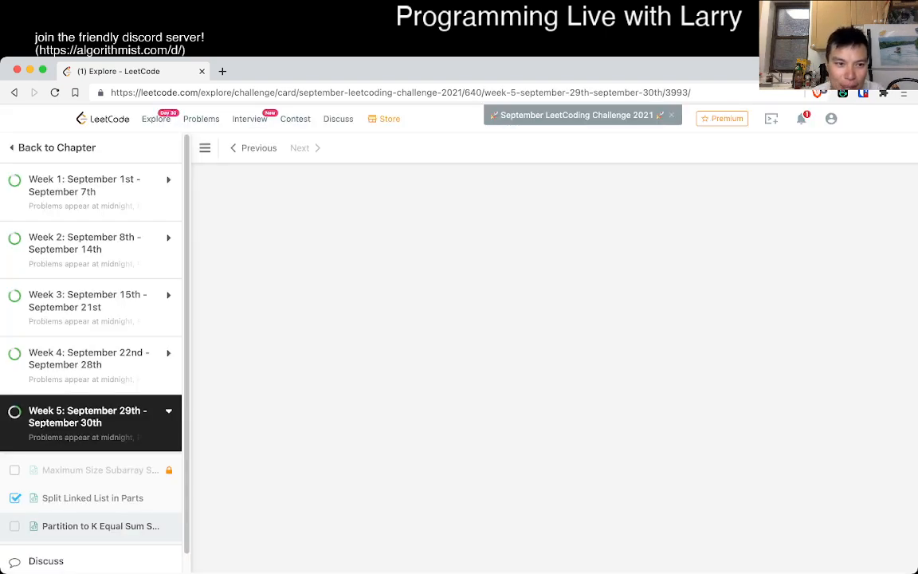
click(100, 526)
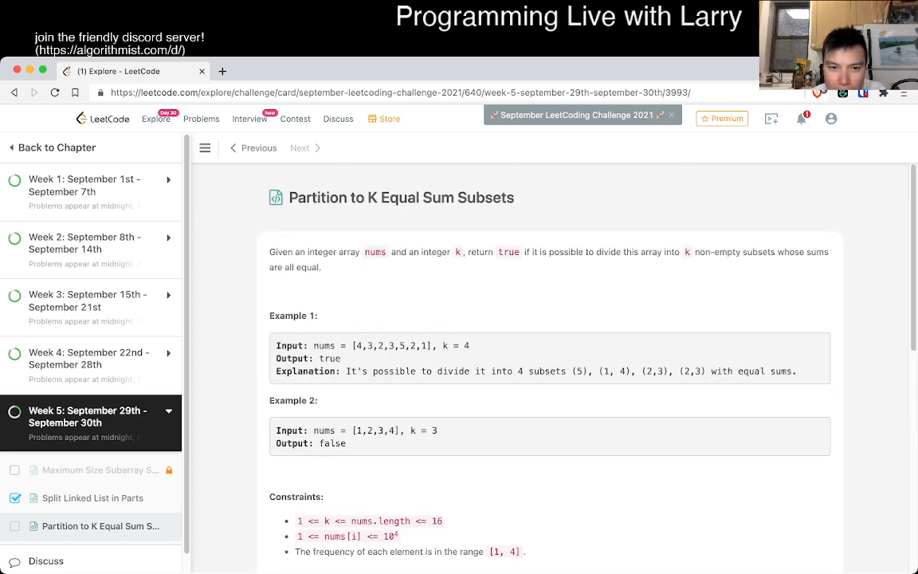
Read through the problem description and scroll down to the Python3 starter code
scroll(down, 3)
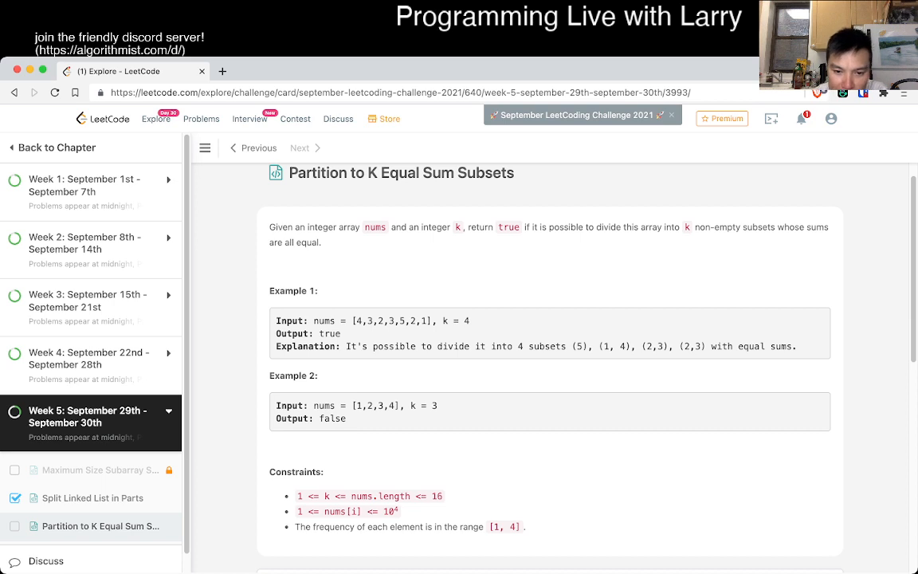
double_click(514, 527)
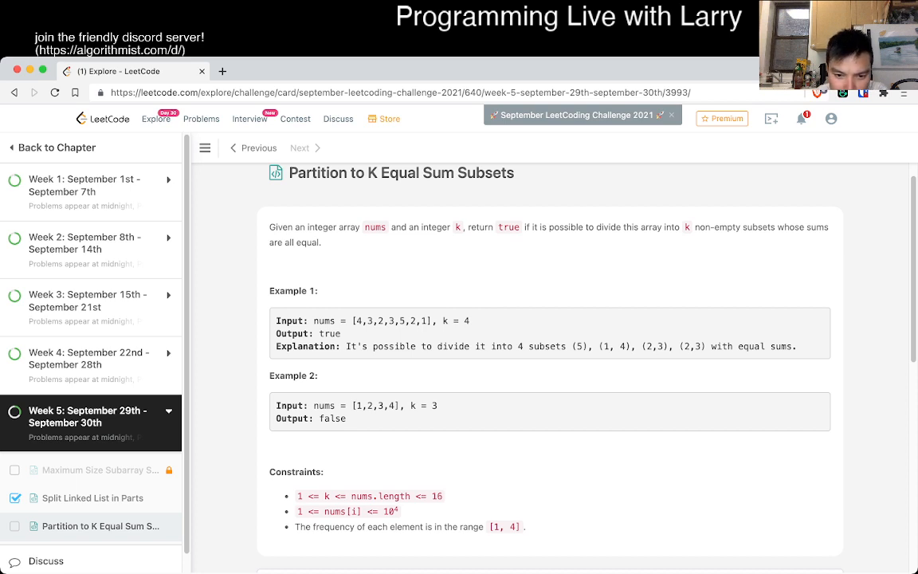
drag(368, 526, 443, 527)
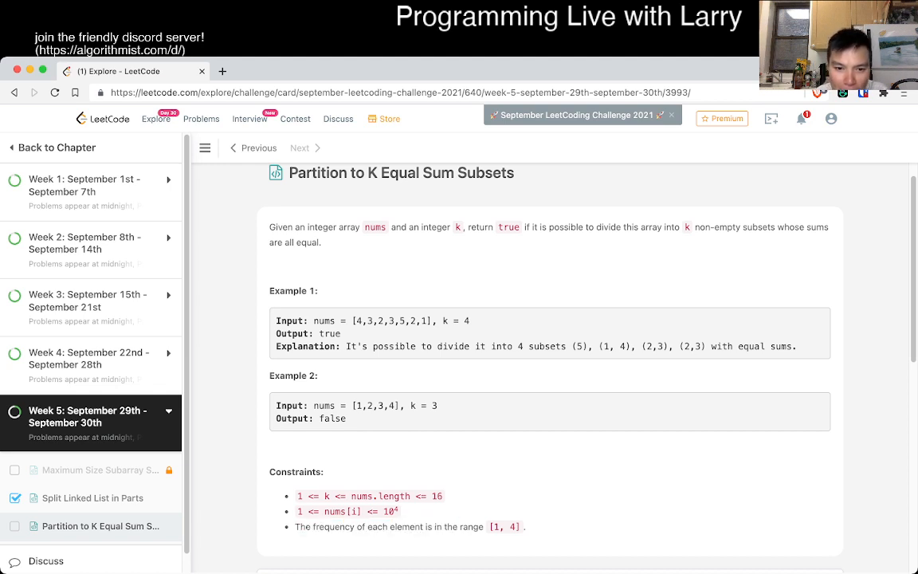
scroll(down, 3)
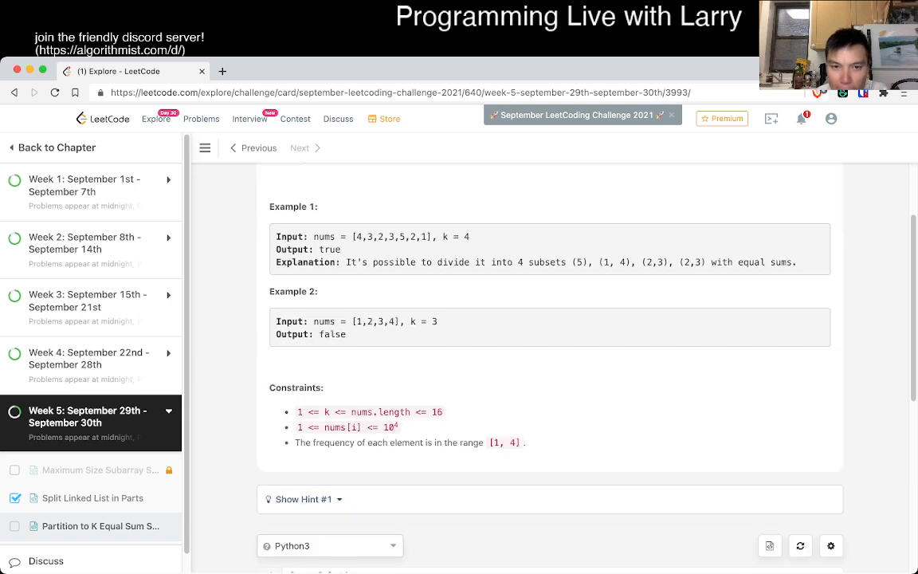
scroll(up, 3)
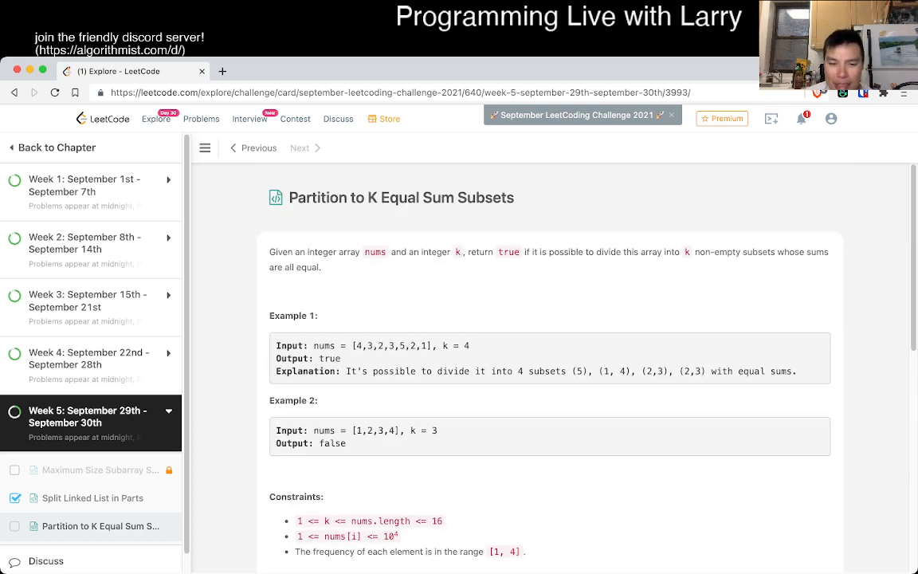
scroll(down, 3)
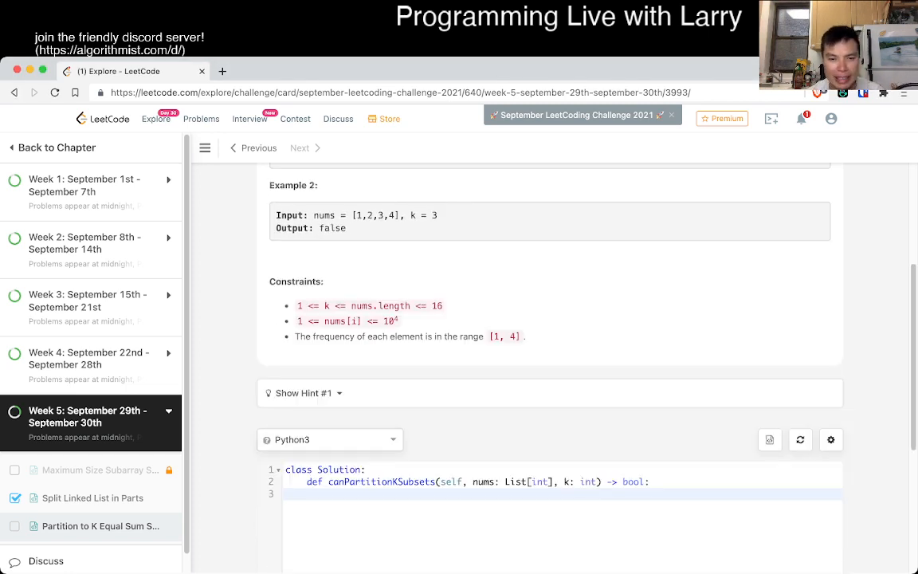
Write comments on possible states and 2^N, with a tentative running-sum note
text(#)
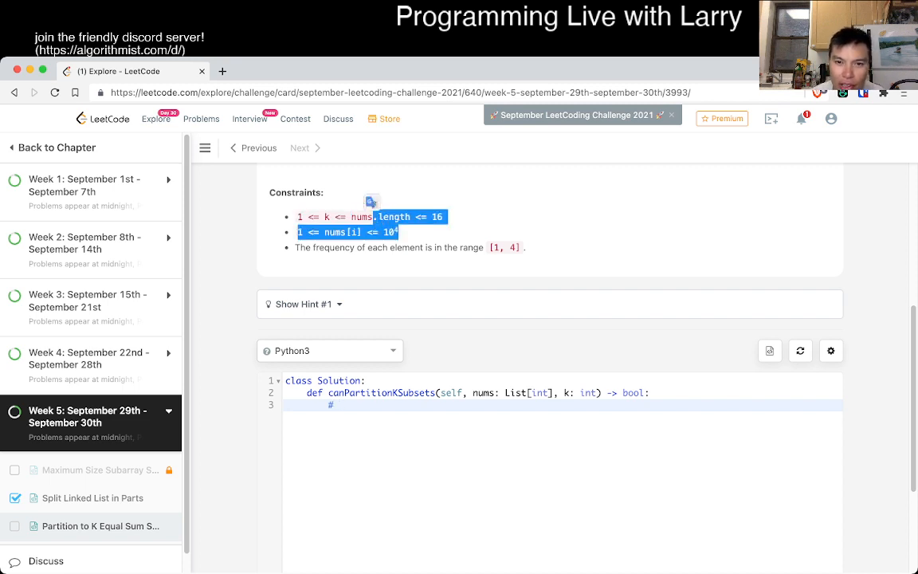
scroll(down, 3)
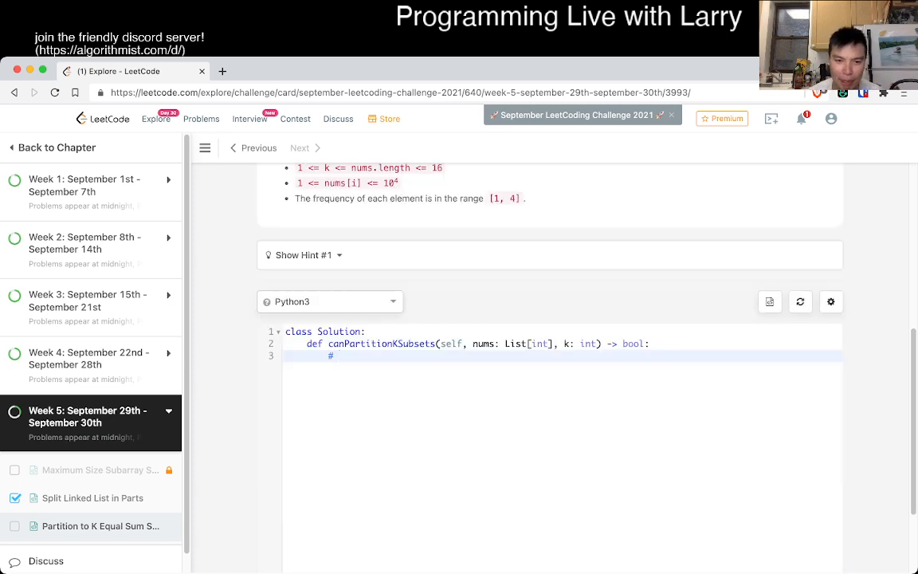
text(possible std)
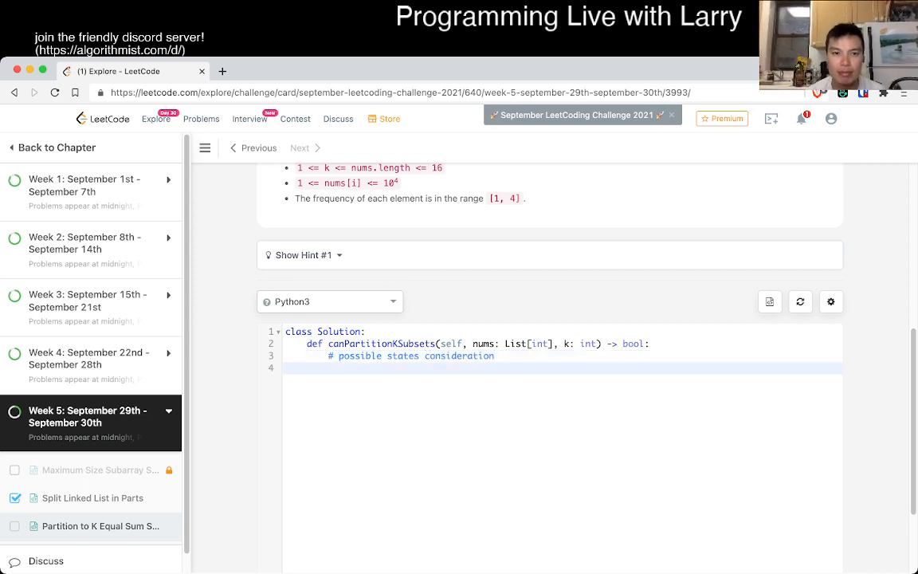
text(# 2)
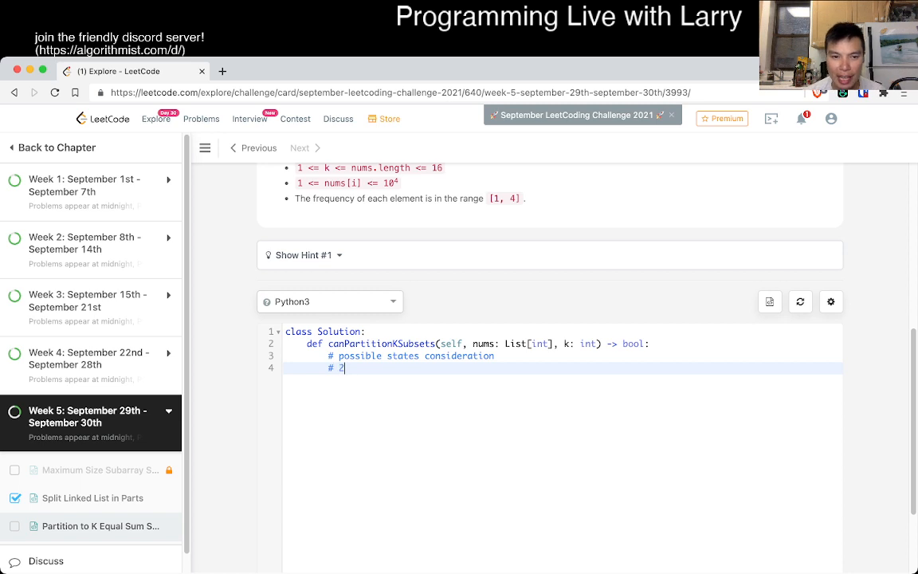
text(^N)
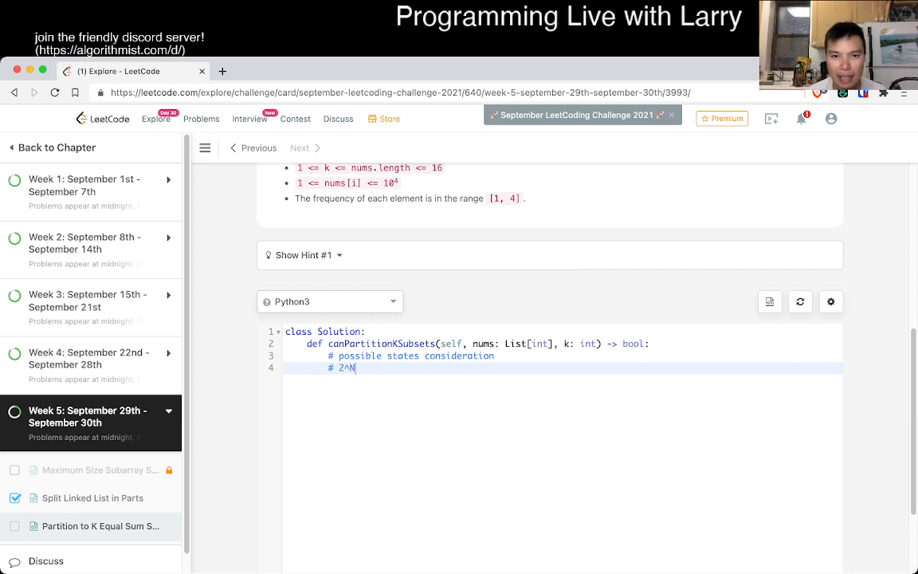
text(->)
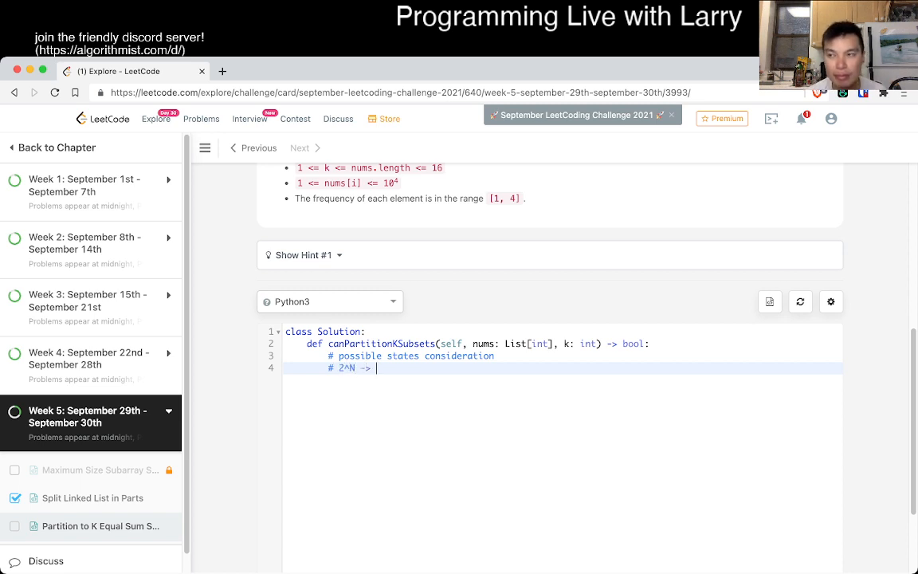
key(Backspace)
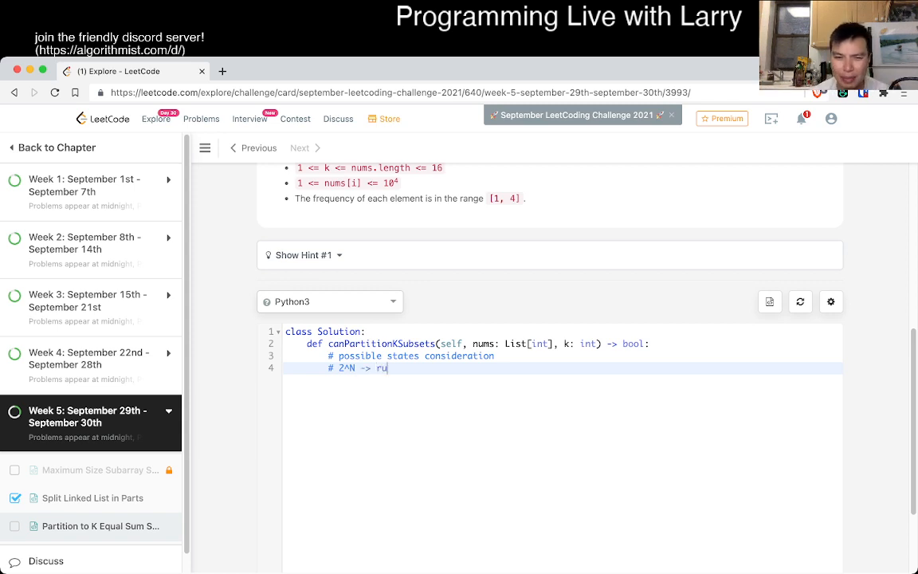
text(nning sum?)
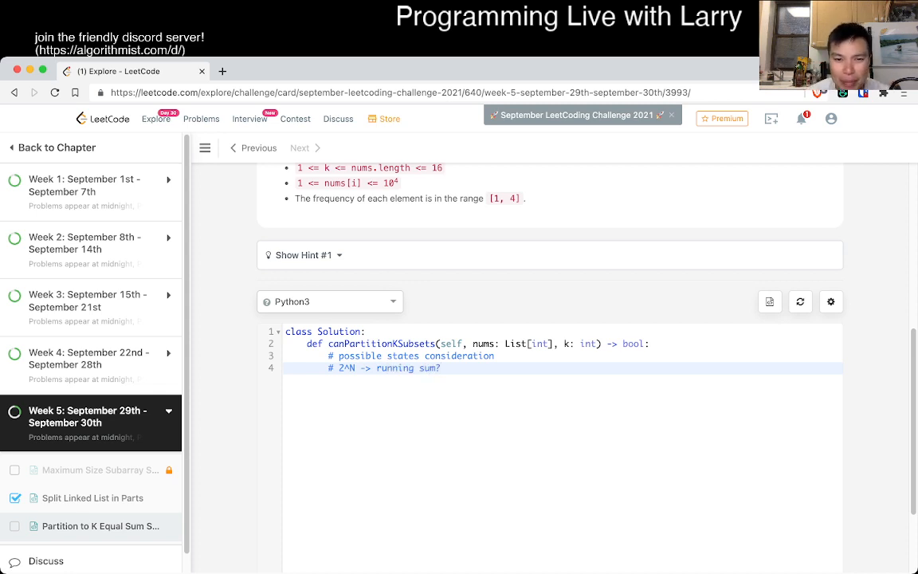
scroll(down, 3)
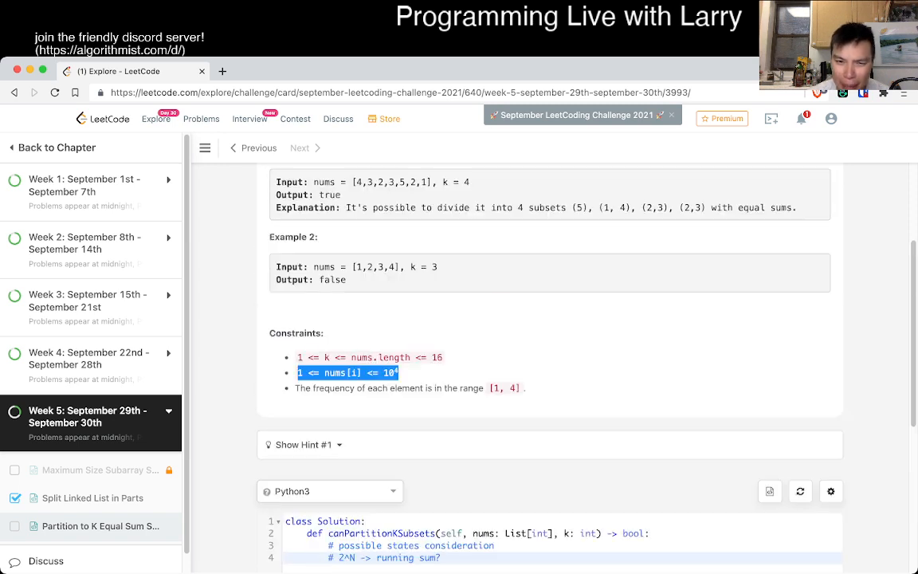
scroll(down, 3)
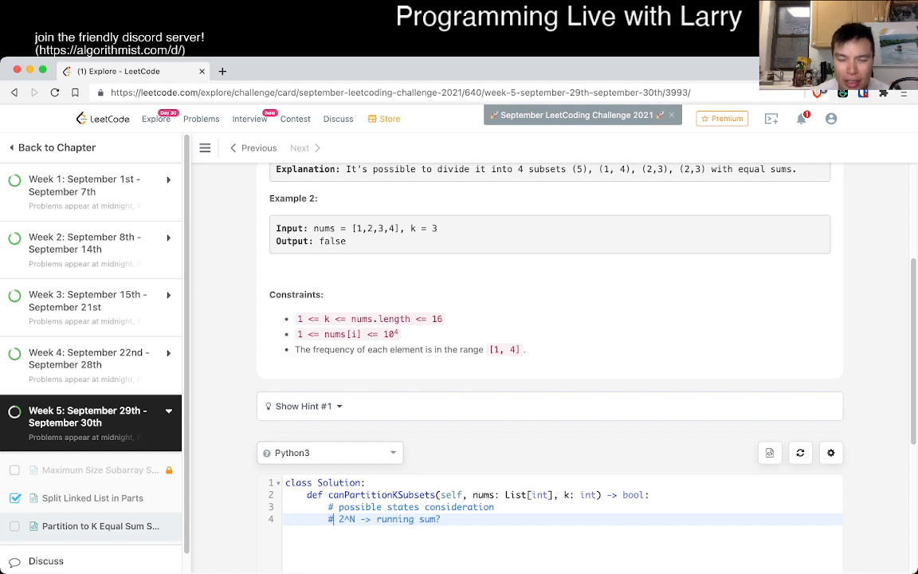
Replace the running-sum note with 2^N and add a '# 3^16 -> too slow' comment
key(backspace)
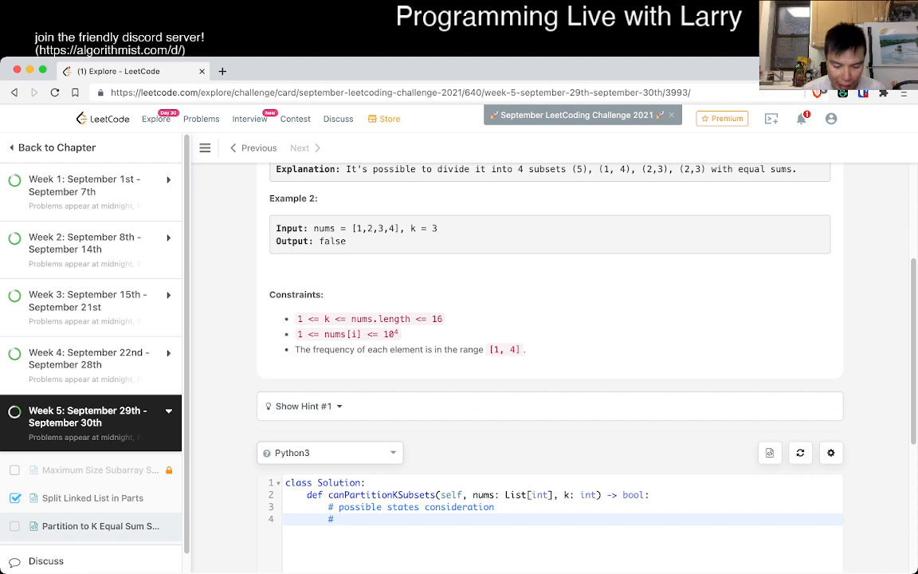
text(2^N)
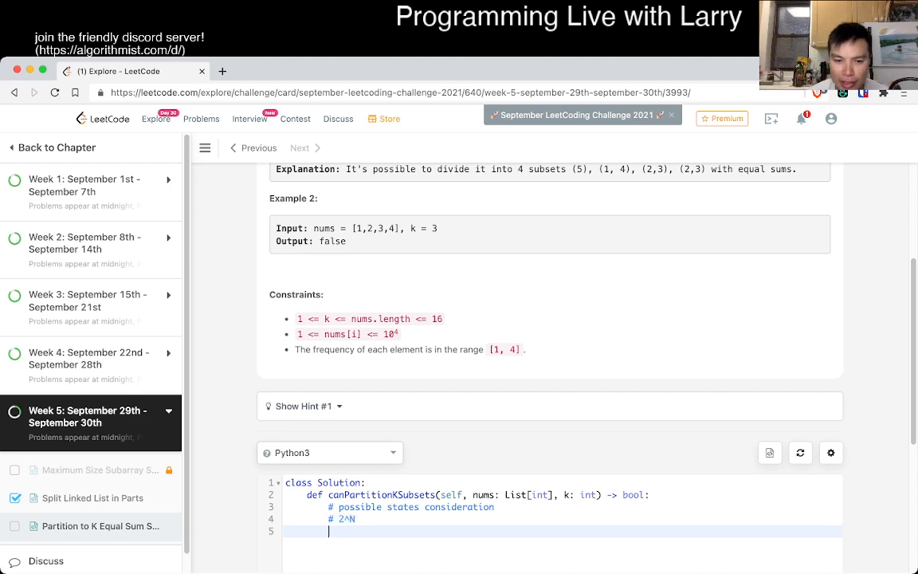
text(# 3)
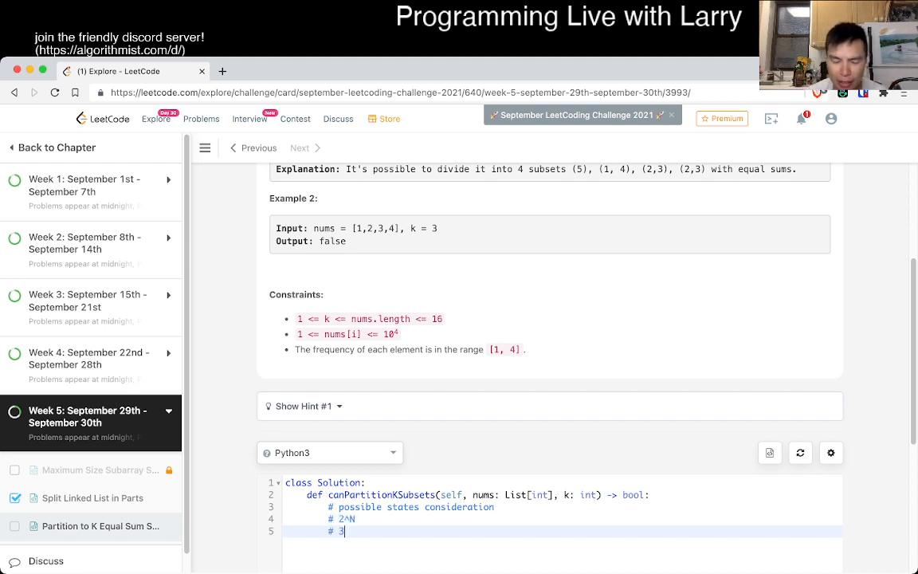
text(^N)
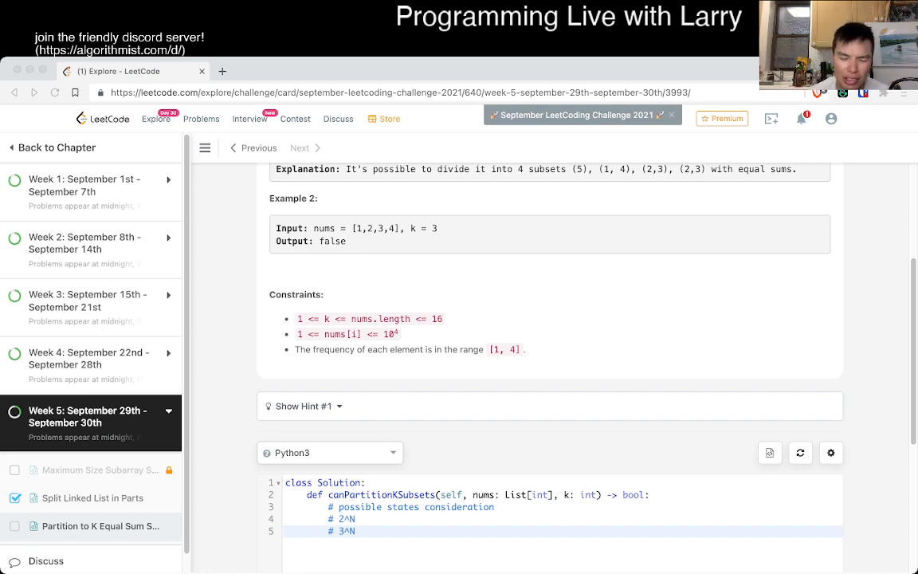
text(16 -> too slow)
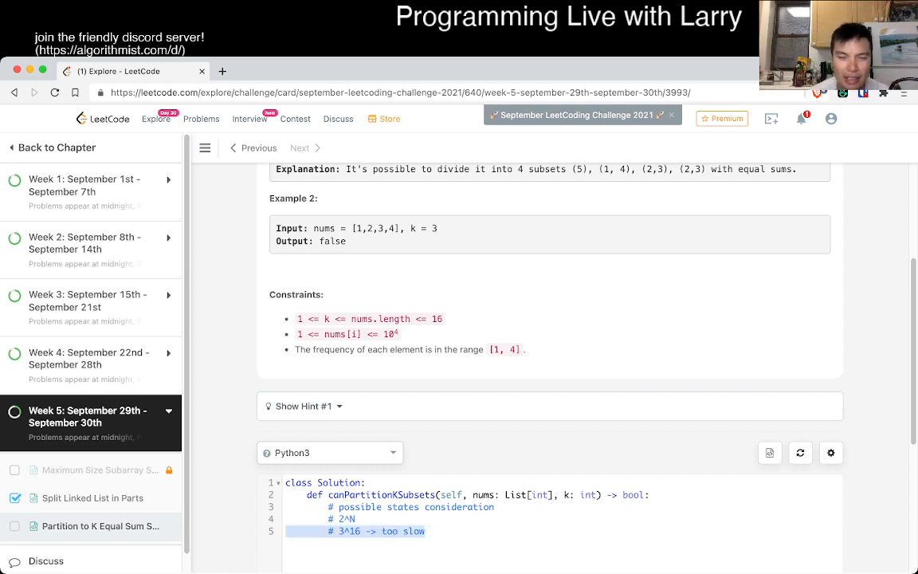
key(Backspace)
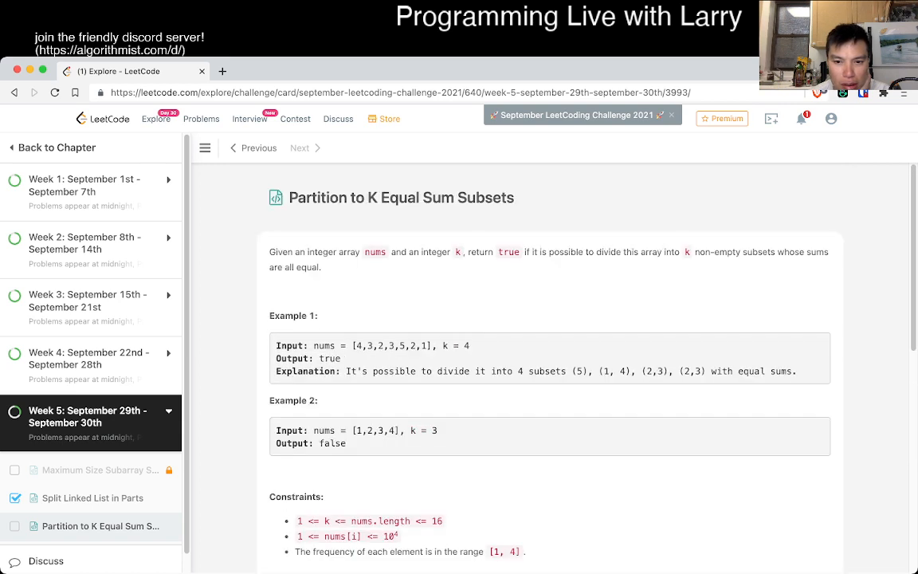
scroll(down, 3)
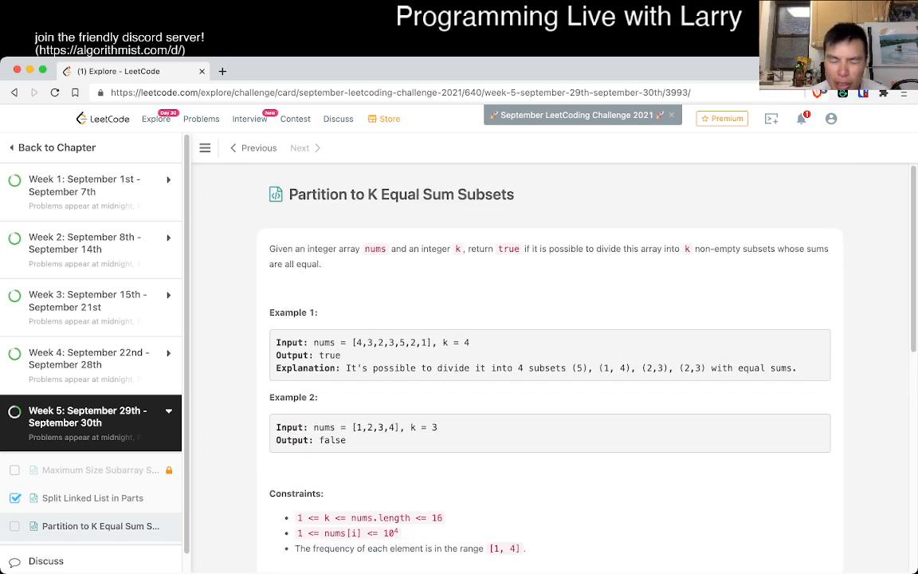
double_click(816, 249)
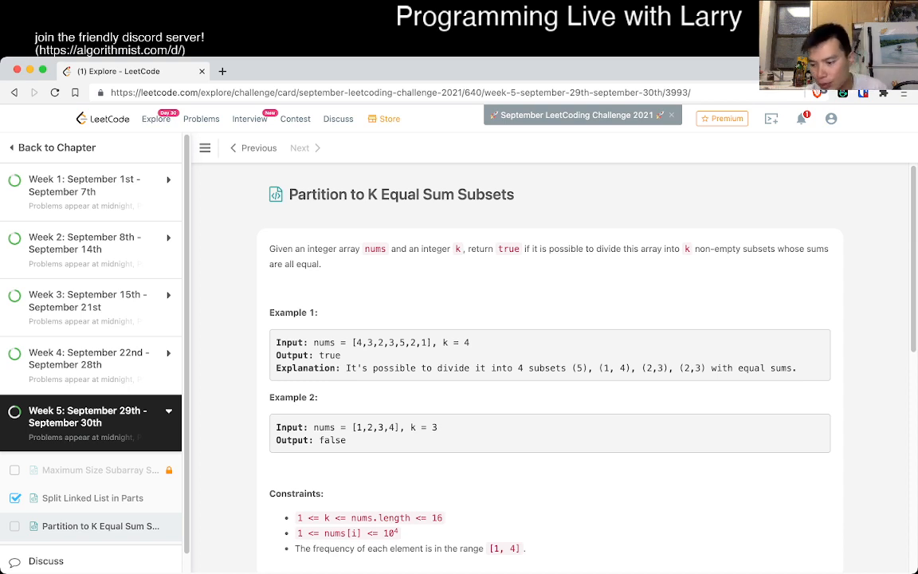
scroll(down, 3)
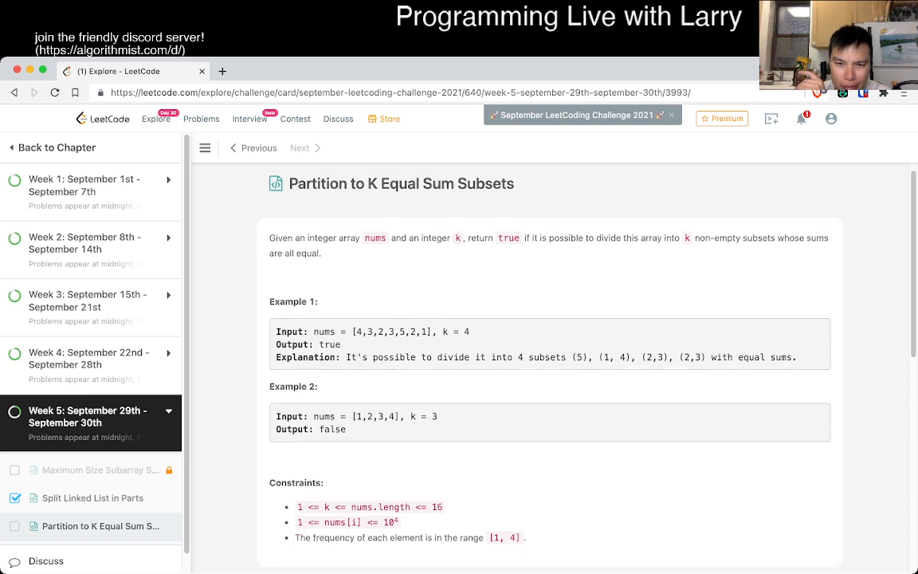
scroll(down, 3)
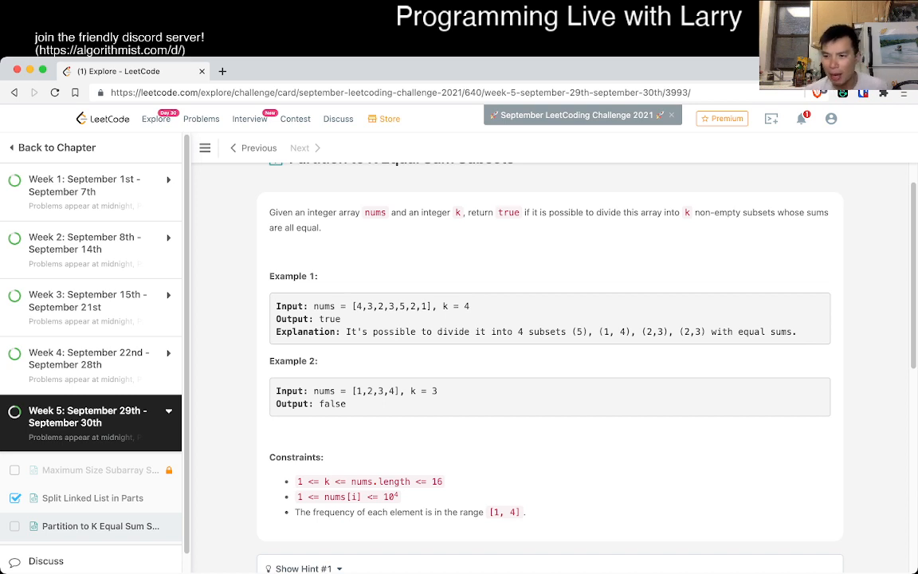
Finish the complexity comment with '-> 3^N running time'
scroll(down, 3)
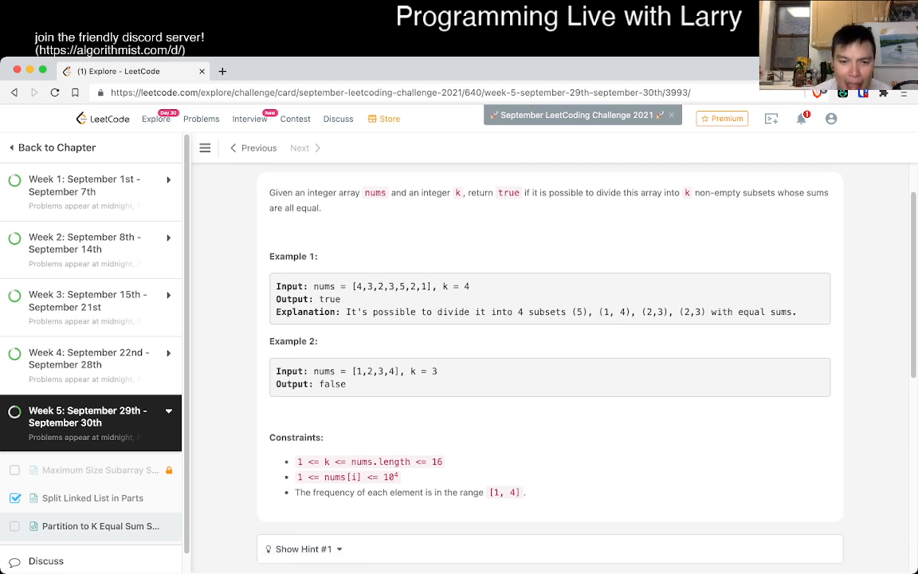
scroll(down, 3)
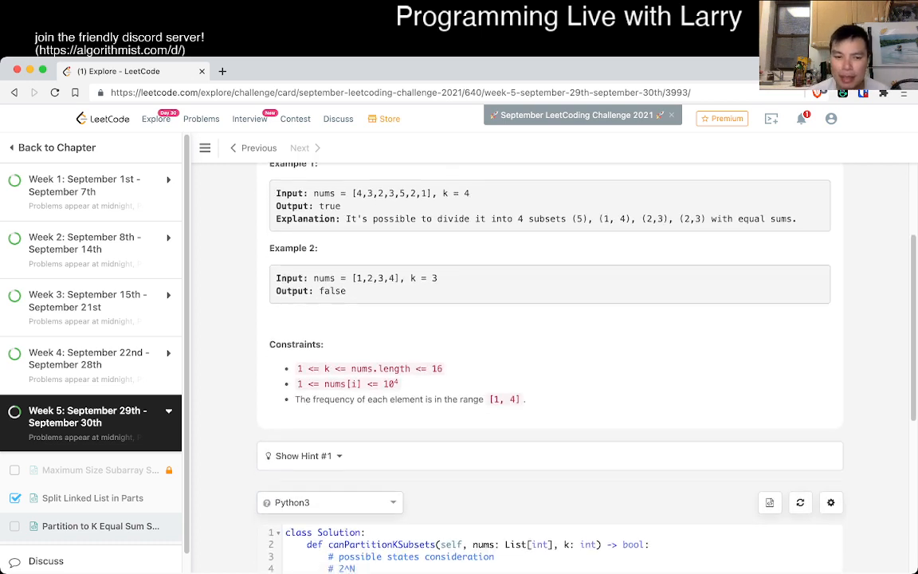
scroll(down, 3)
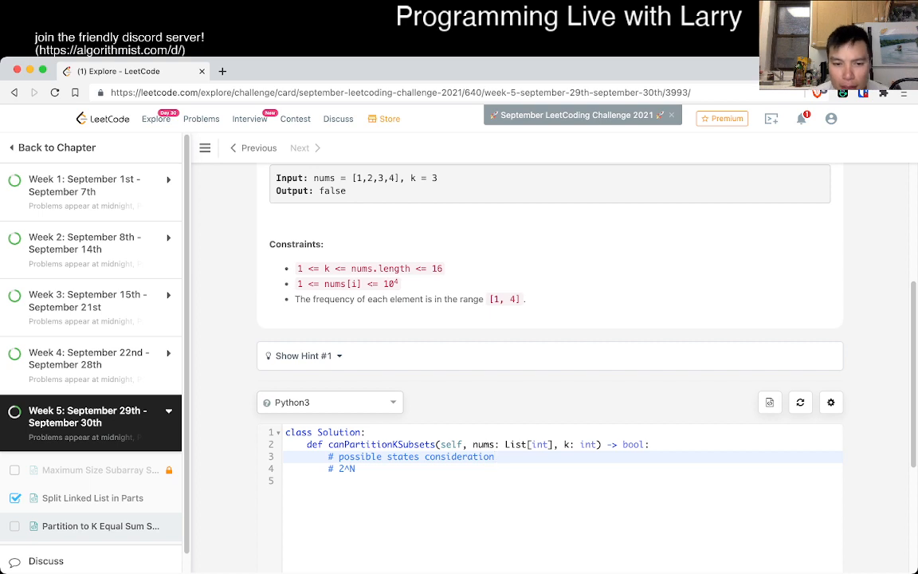
text(->)
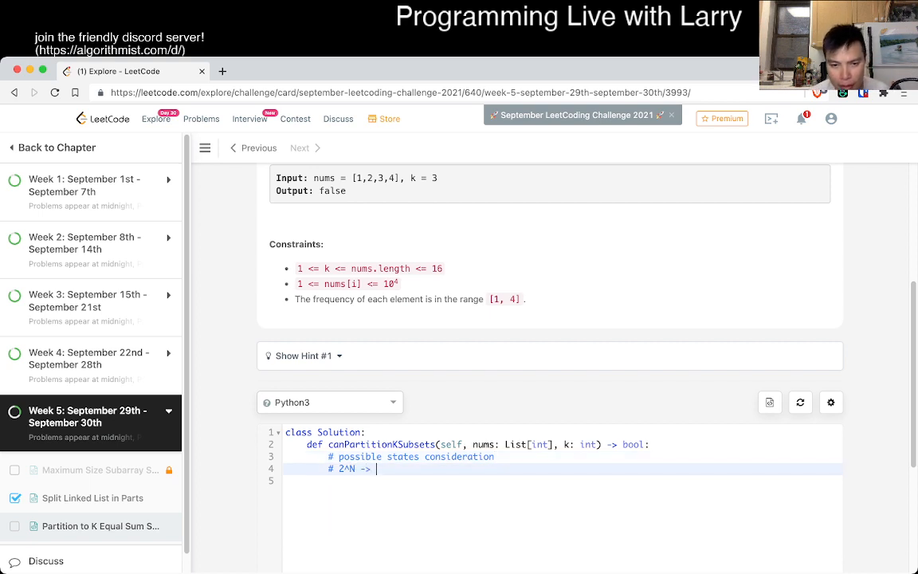
text(3^N ru)
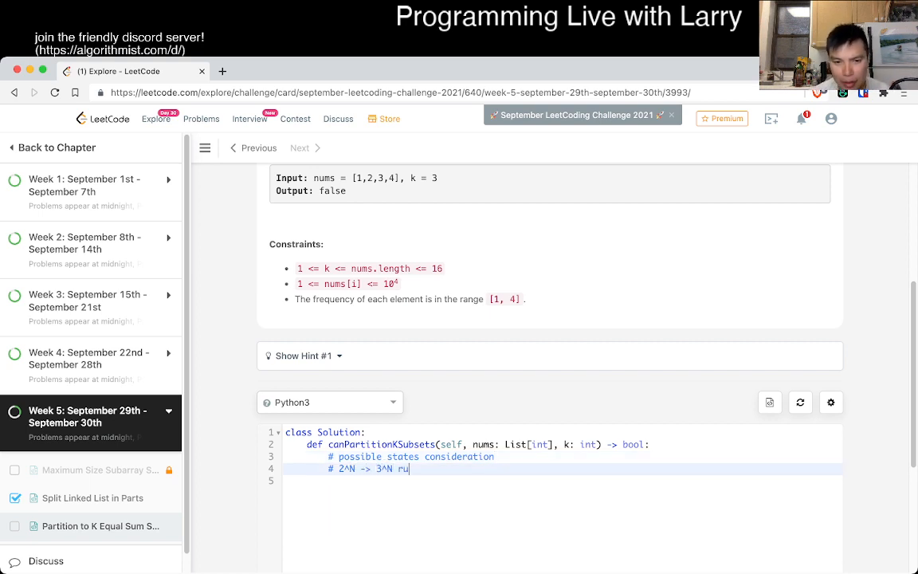
text(nning time)
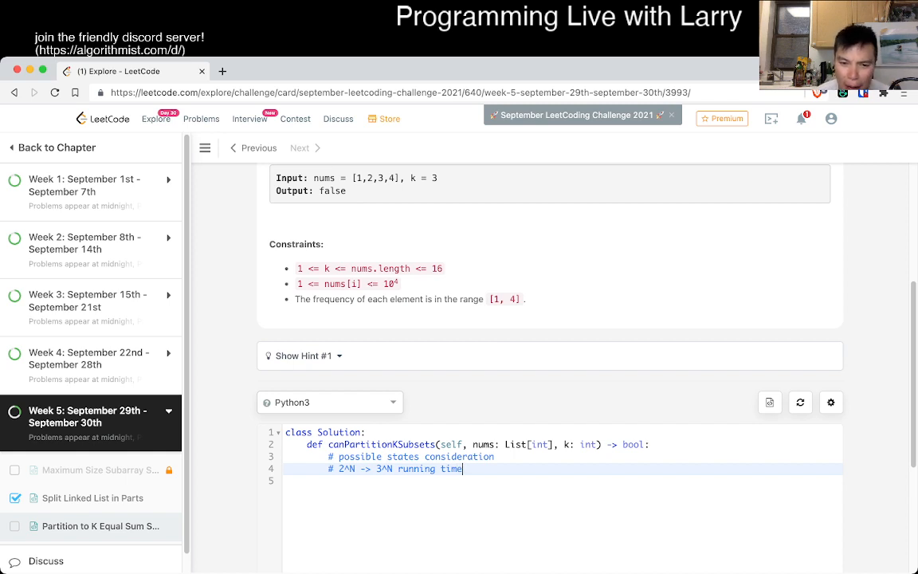
key(Enter)
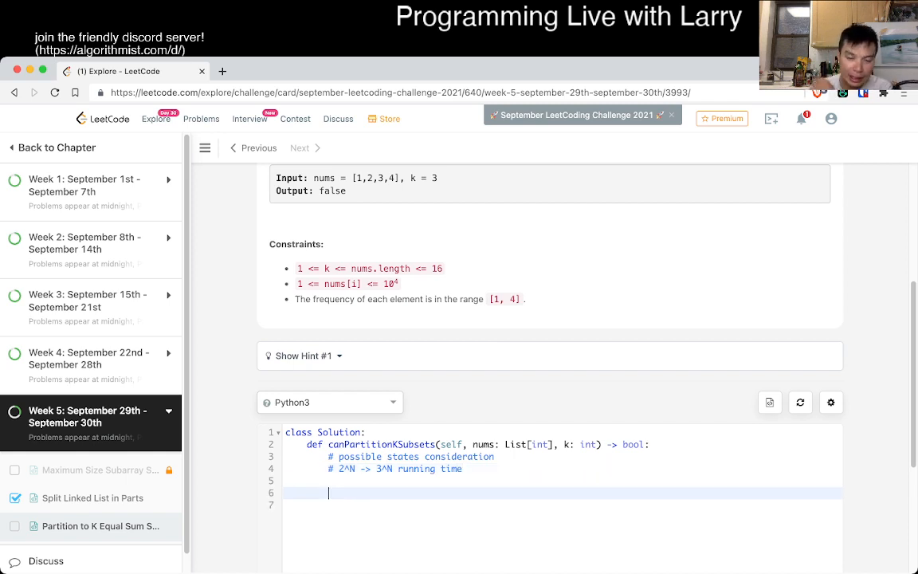
Compute target and leftover from sum(nums) divided by k
text(su)
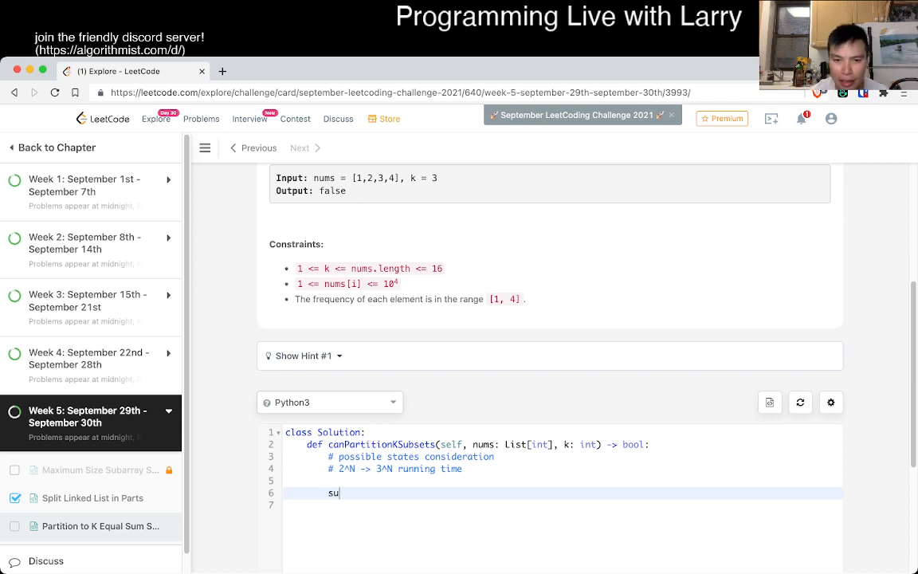
text(target = sum(nums)
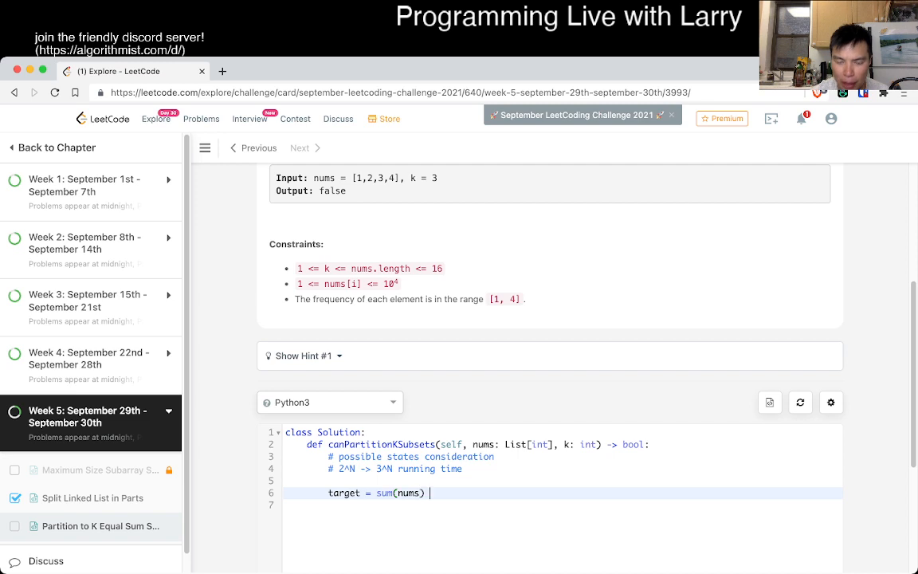
text(// k)
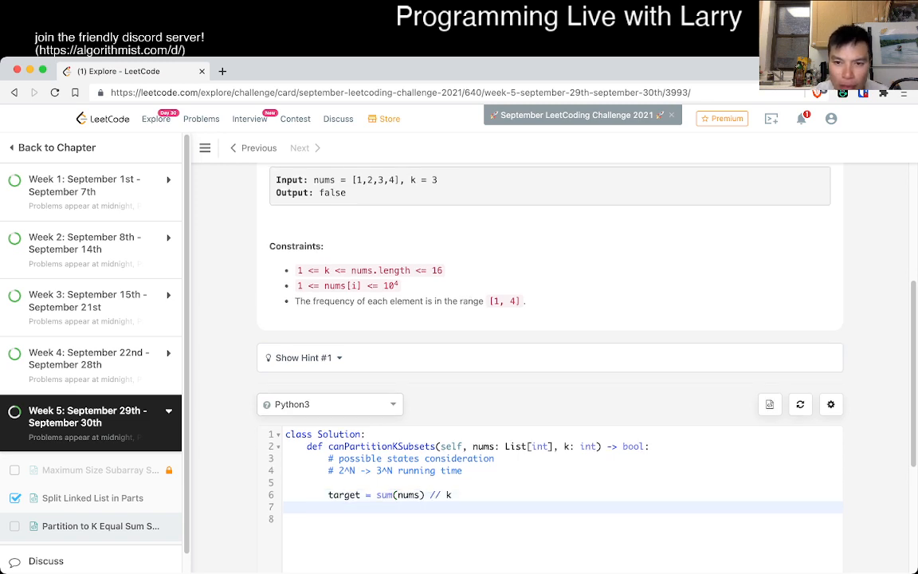
scroll(down, 3)
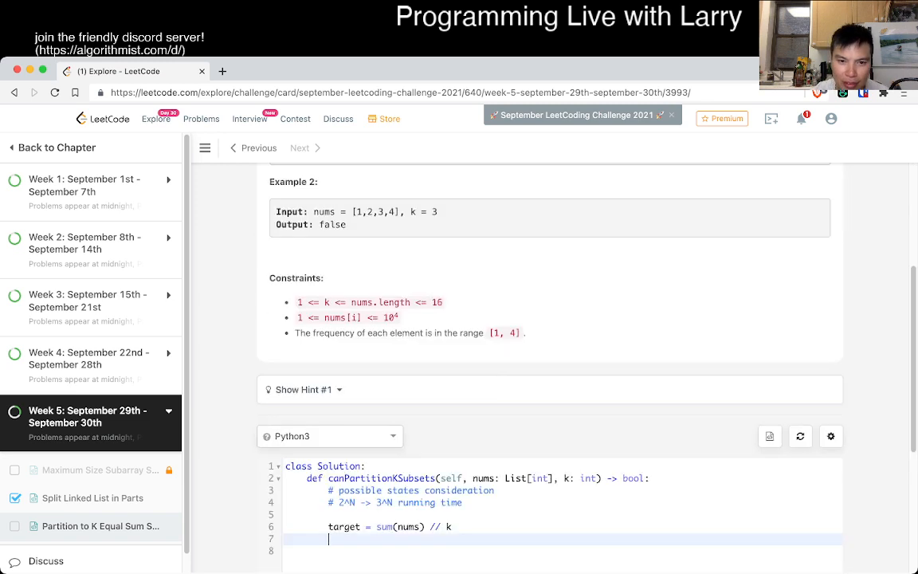
scroll(down, 3)
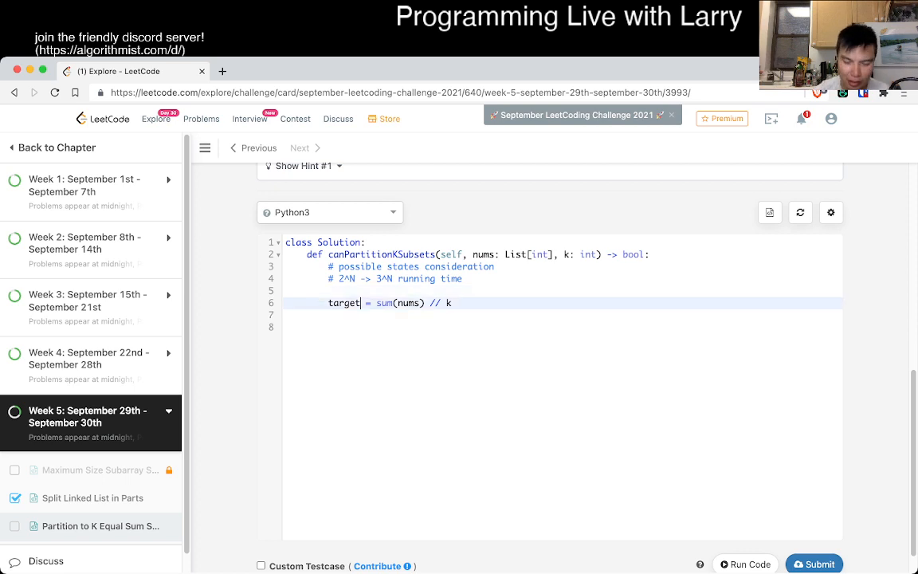
text(,)
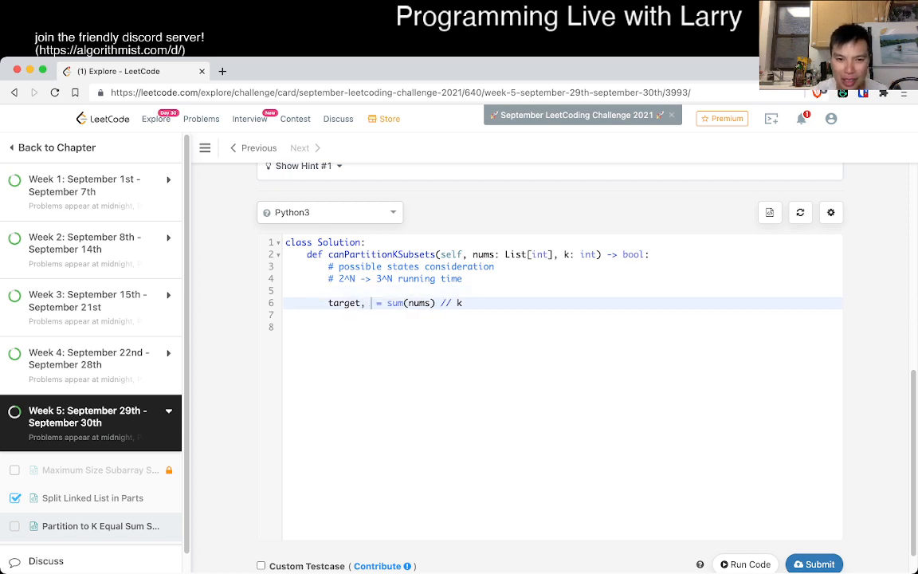
text(leftover)
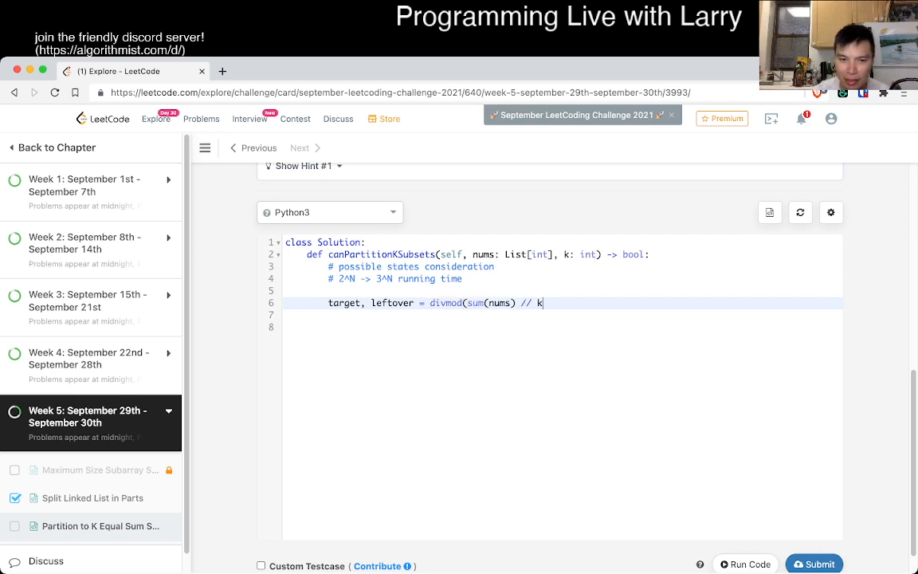
Return False when leftover > 0 and declare possible = []
key(Backspace)
text(return)
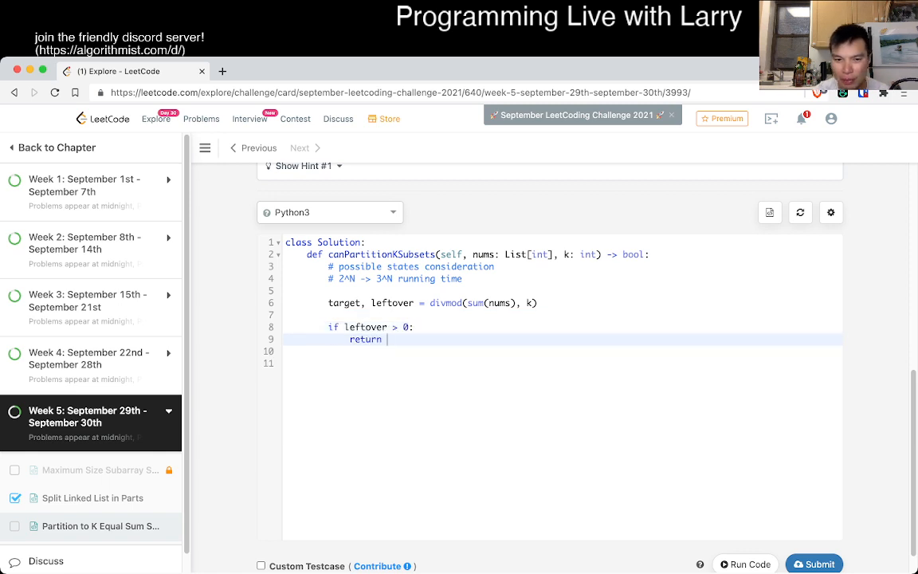
text(False)
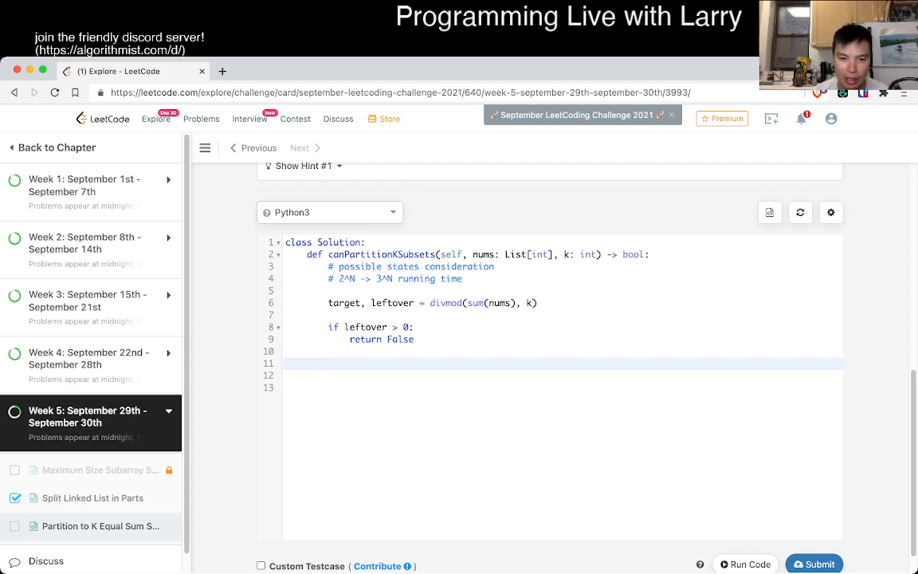
text(preprocess)
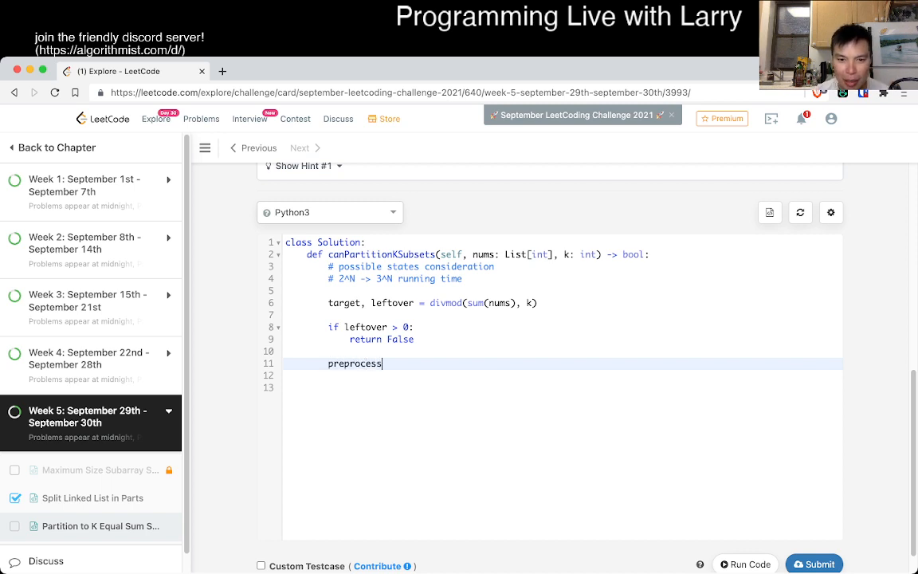
key(Enter)
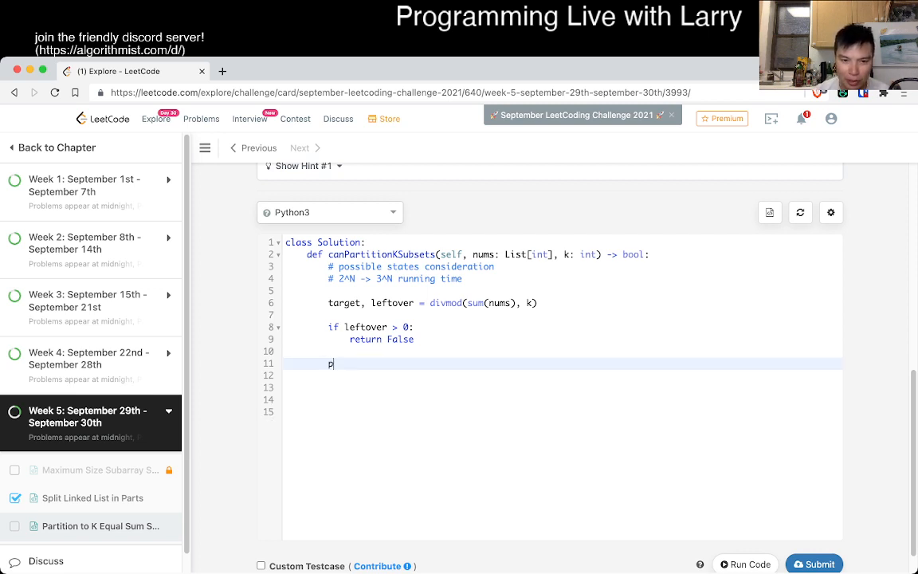
text(ossible)
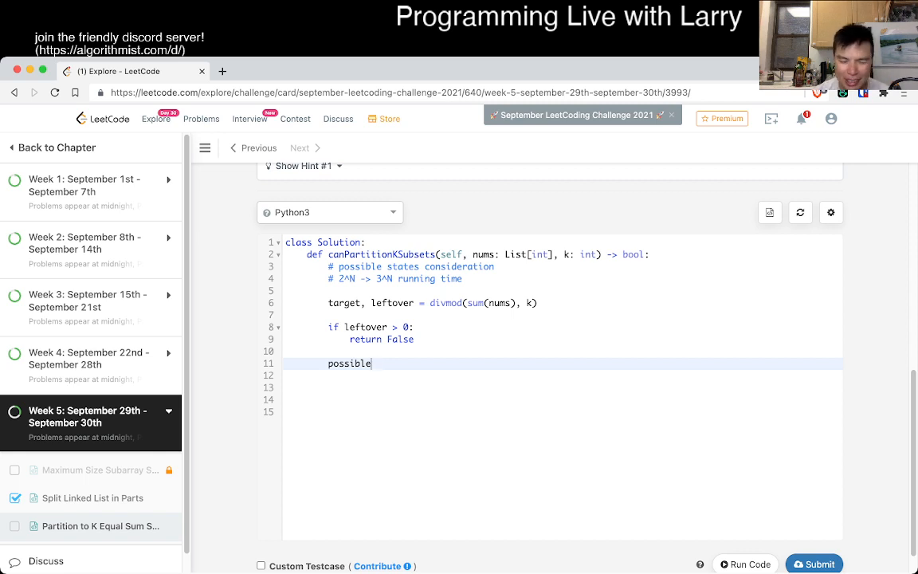
text(= [])
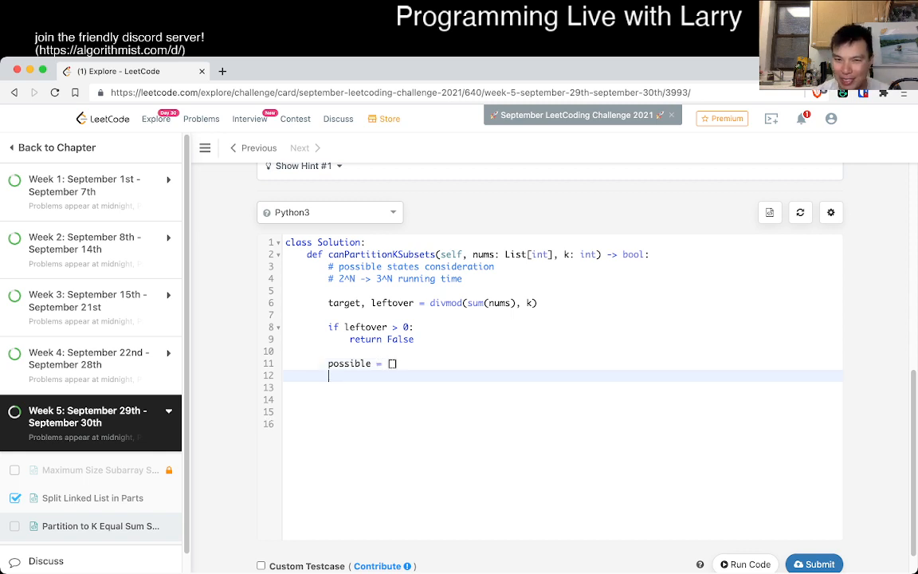
Define N = len(nums) and loop mask over range(1 << N)
key(Backspace)
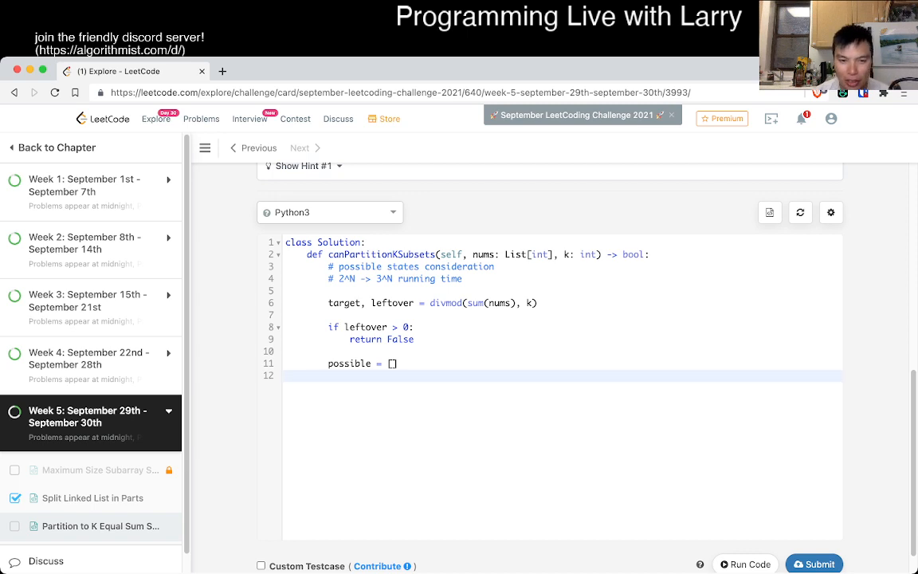
text(for mask)
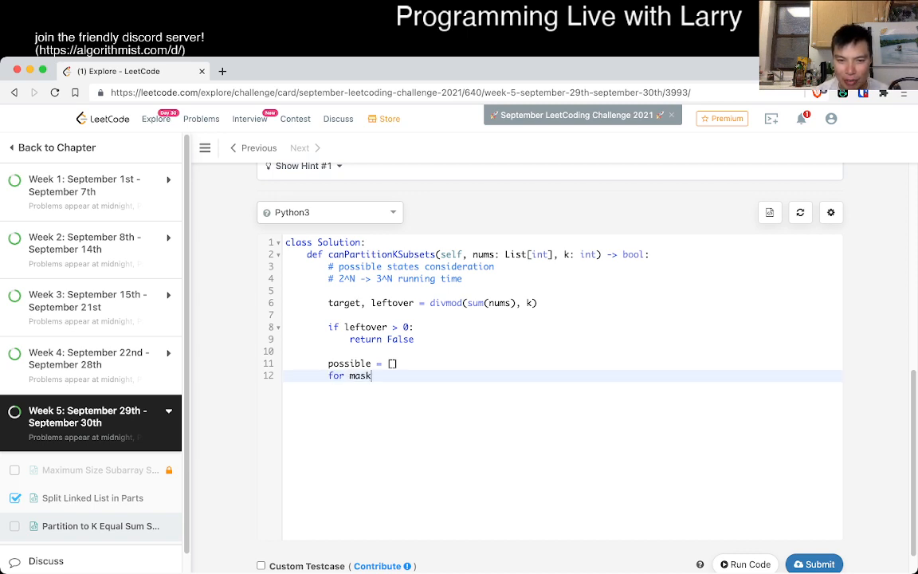
text(in range(1)
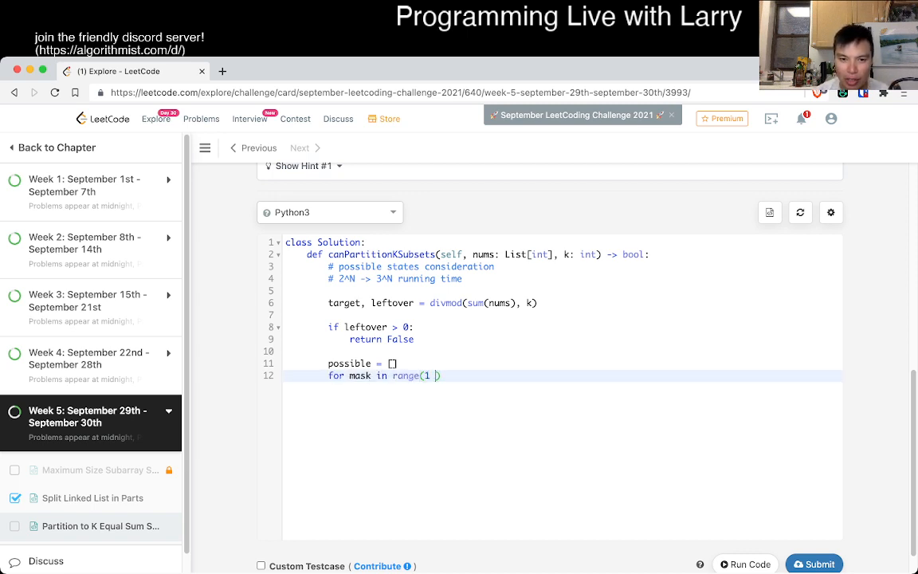
text(<< N))
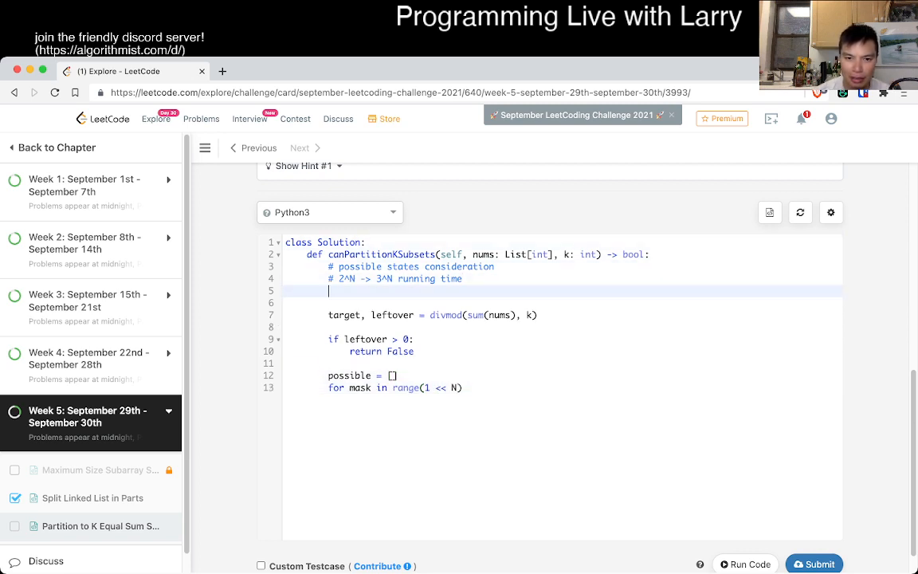
text(N = len(nums))
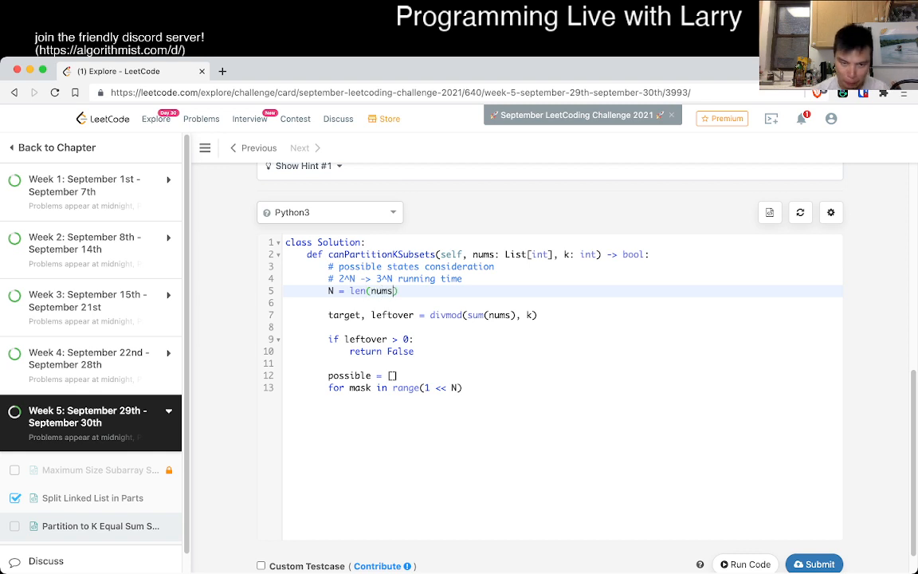
text(:)
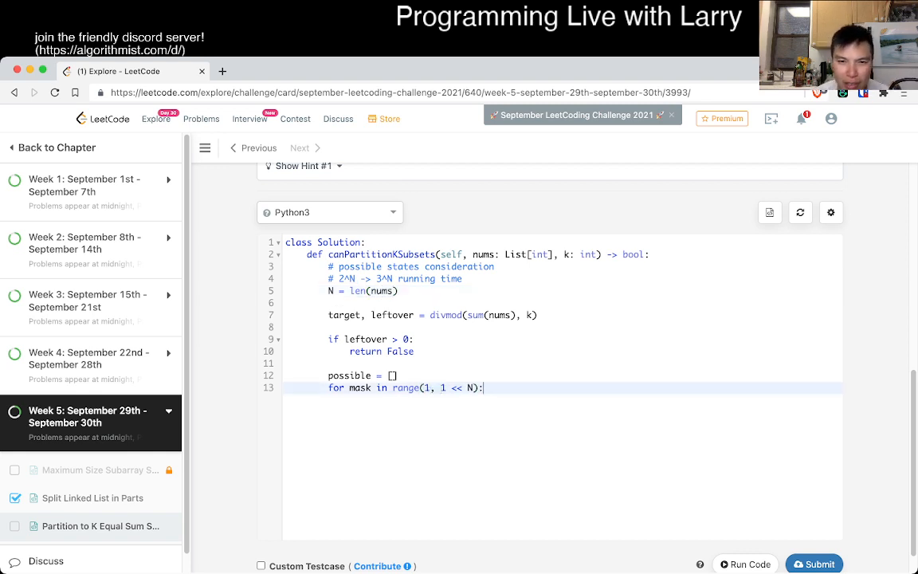
key(enter)
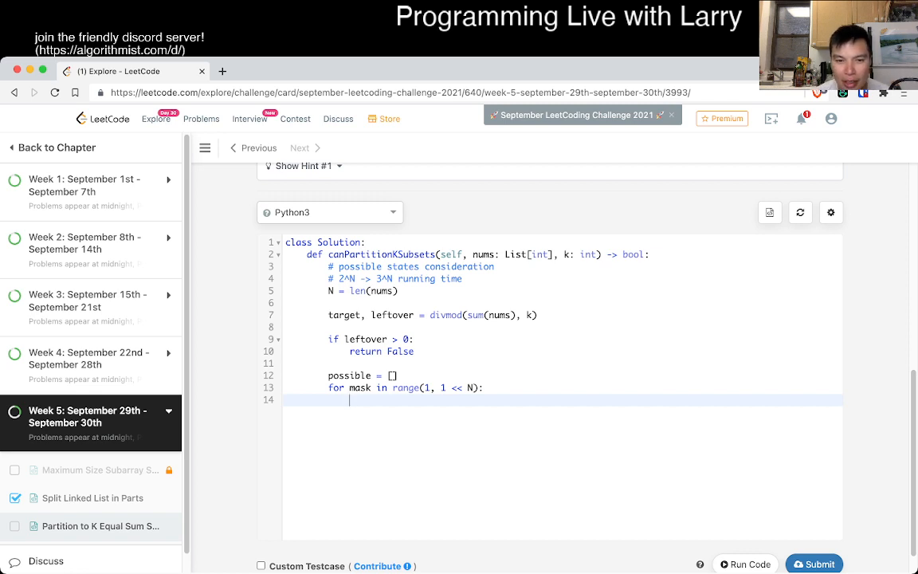
Sum numbers whose bit (1 << i) is set, appending mask when current == target
text(for x in)
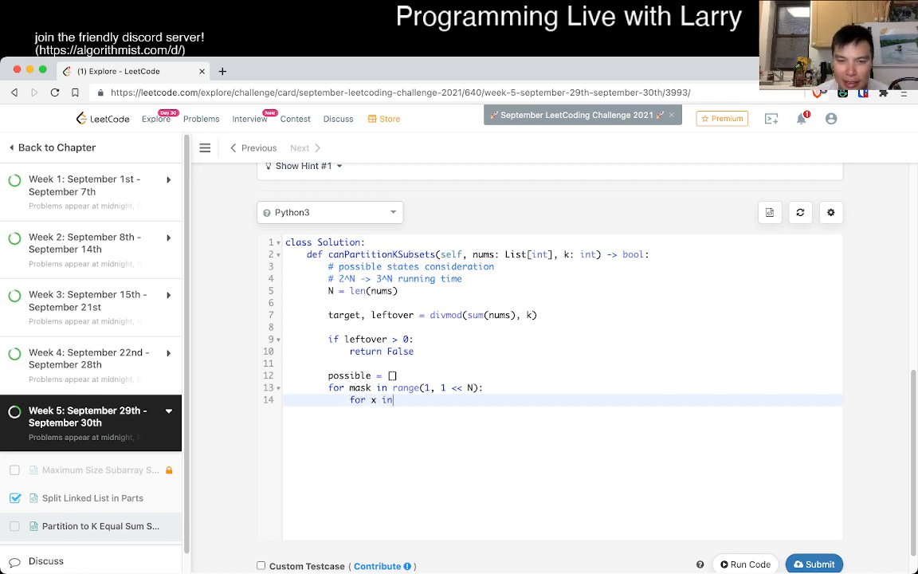
key(Backspace)
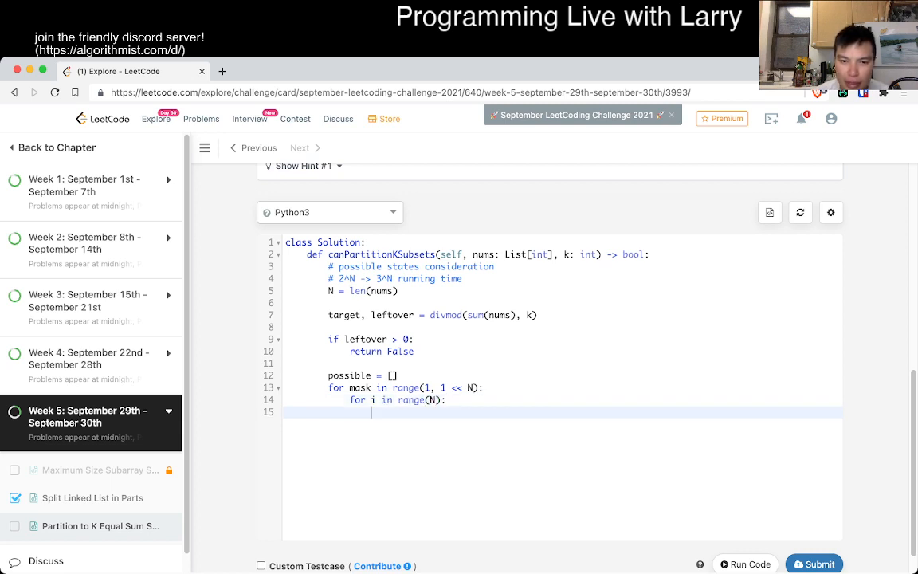
text(if mask &()
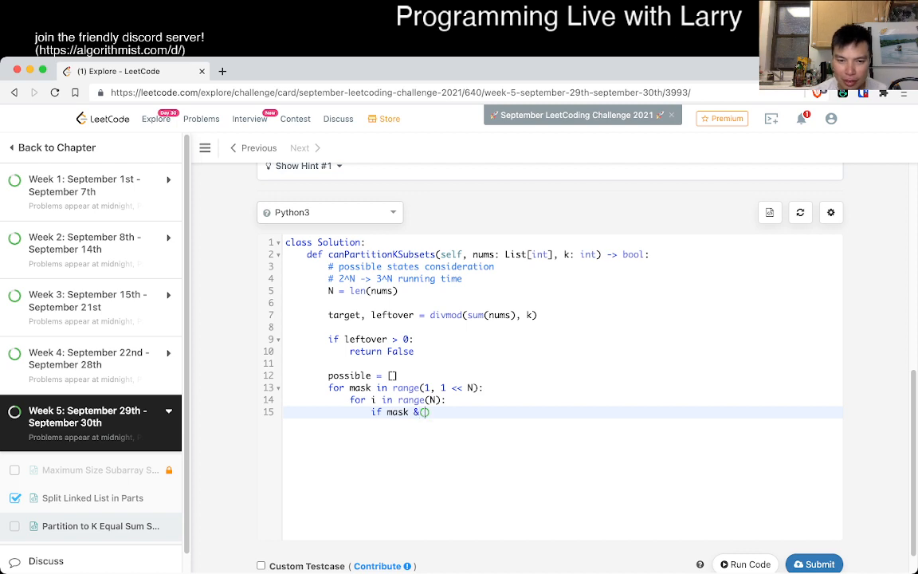
text(()
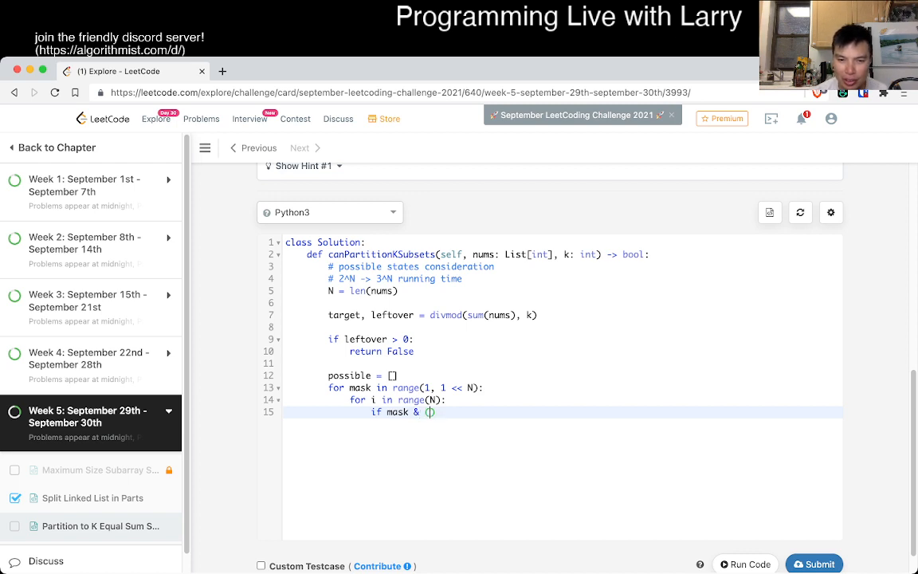
text(1 << i)
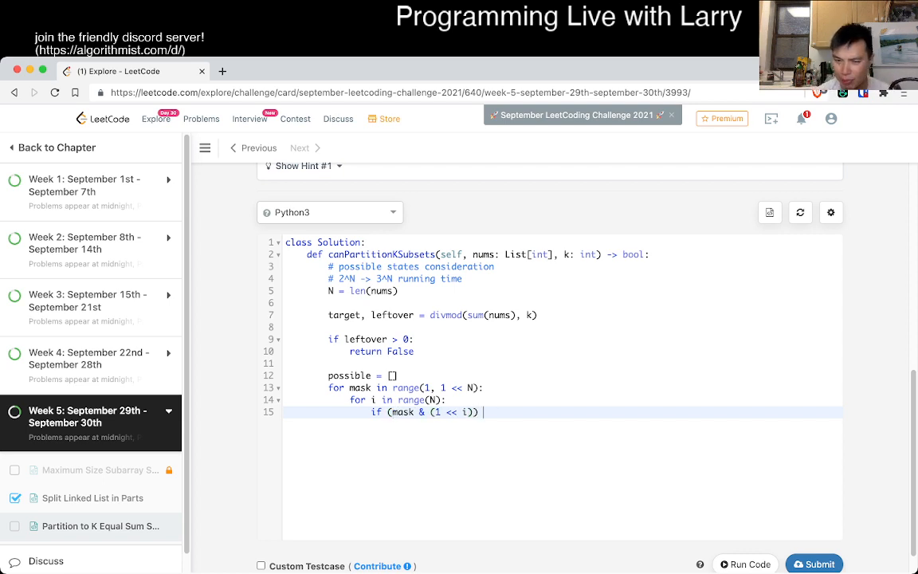
text(> 0:)
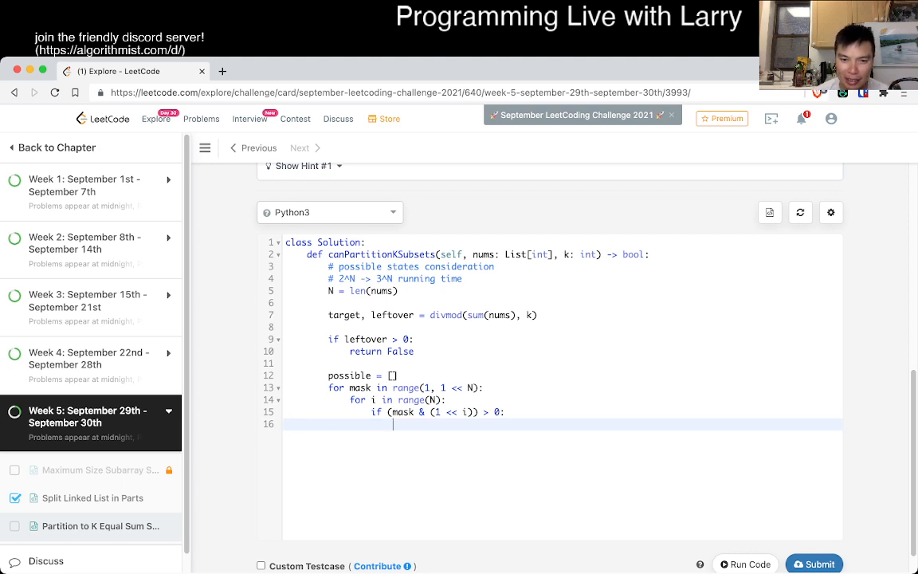
text(current += nums[i)
text(current = 0)
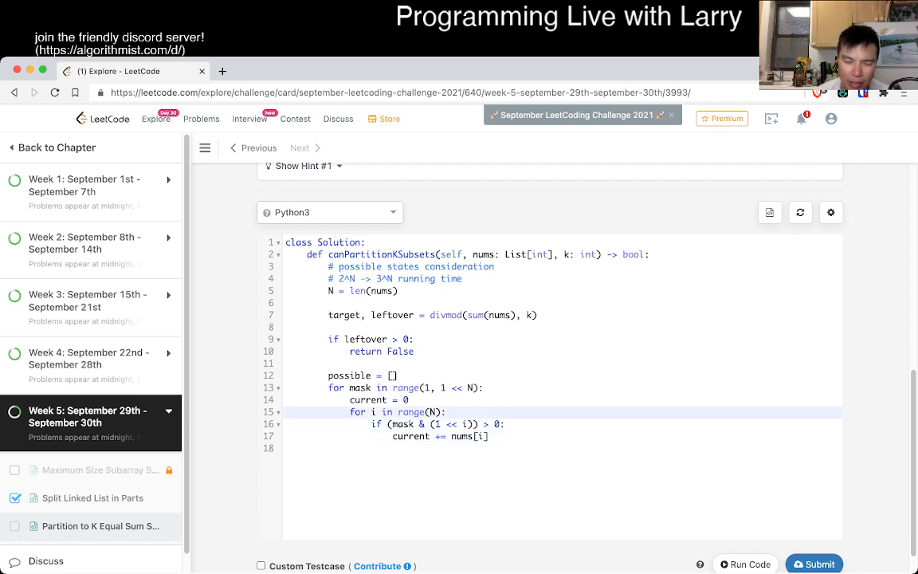
key(enter)
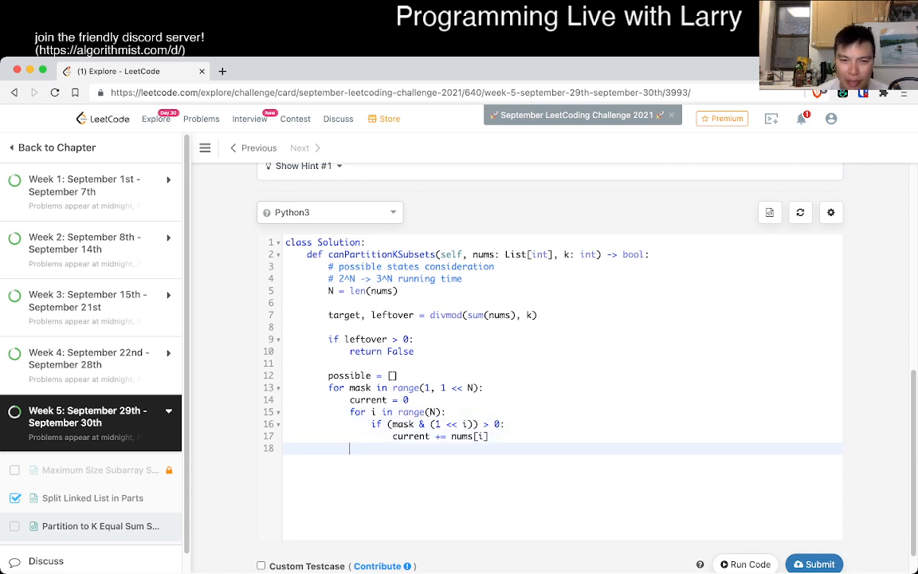
text(if current == target:)
text(possible.)
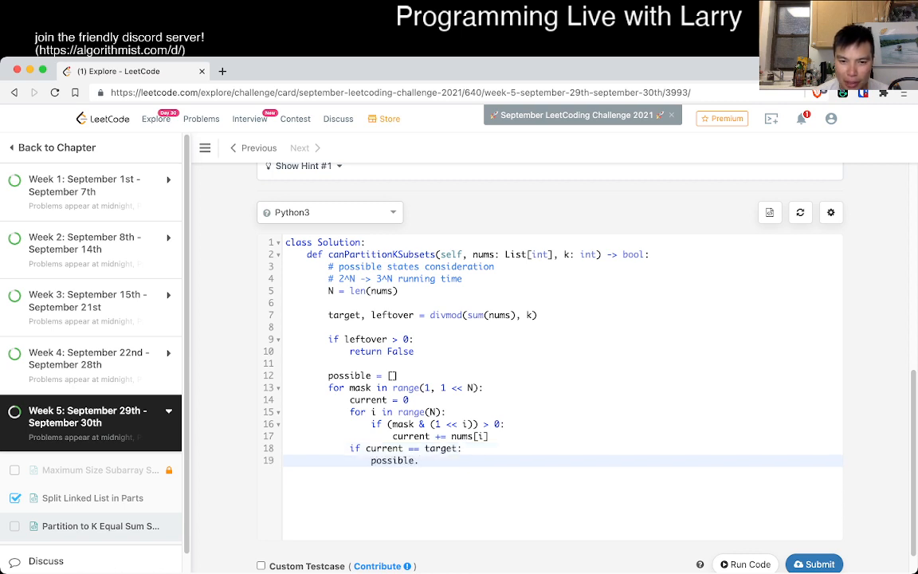
text(append(mask))
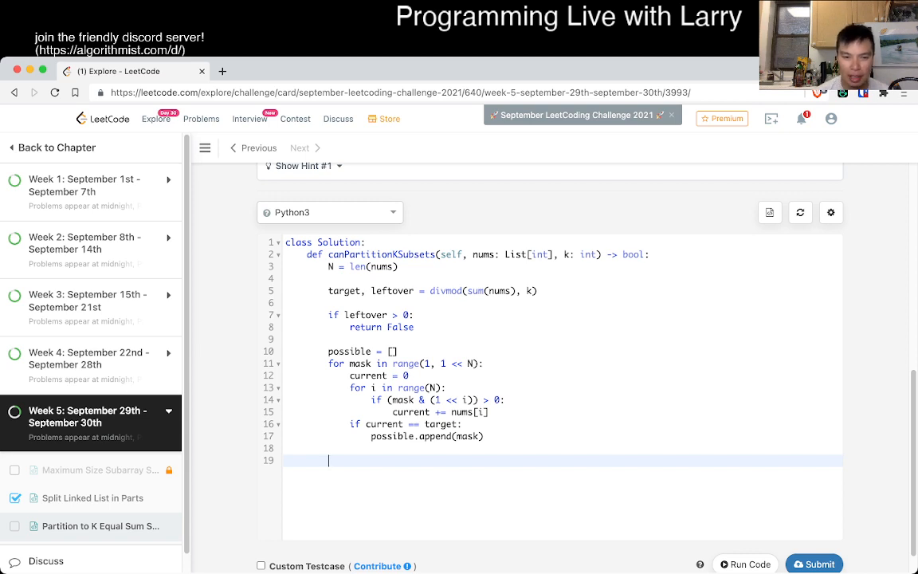
Define p(mask) with its empty-mask base case and a loop over possible subsets
text(def)
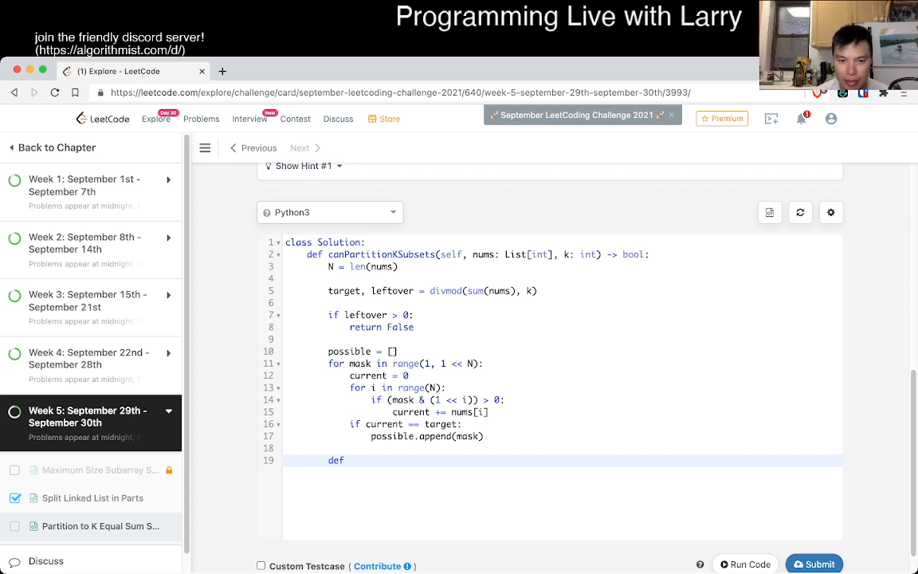
text(p)
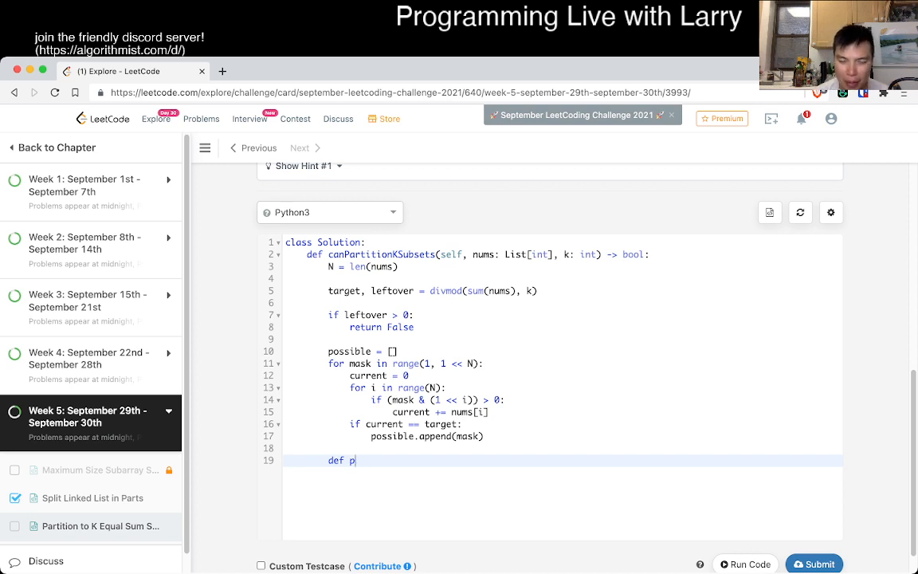
text((mask):)
text(if mask)
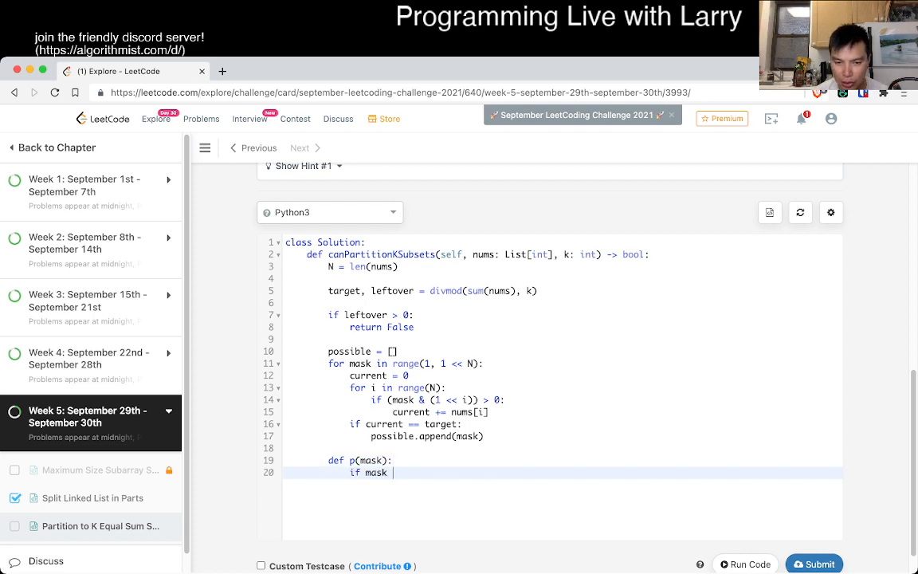
text(== (1))
text(return True)
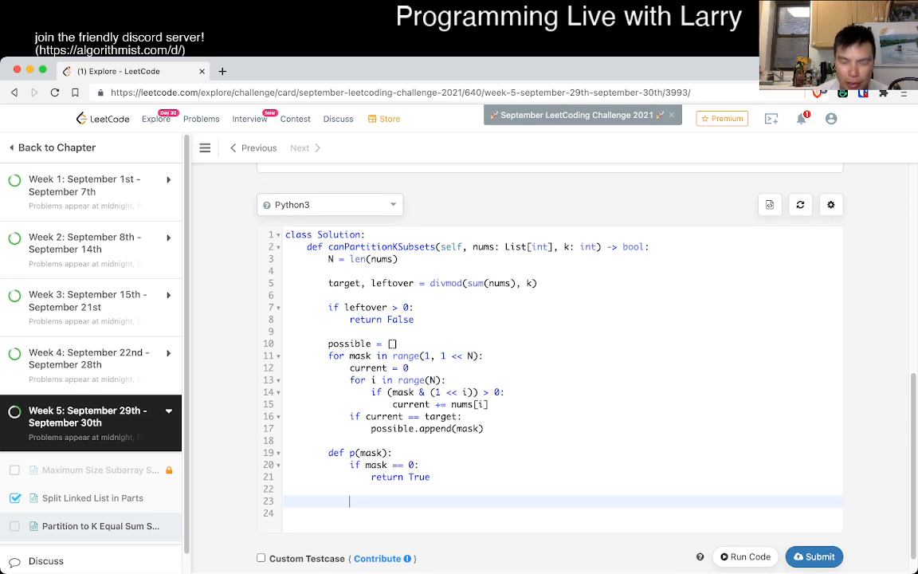
text(for pmask)
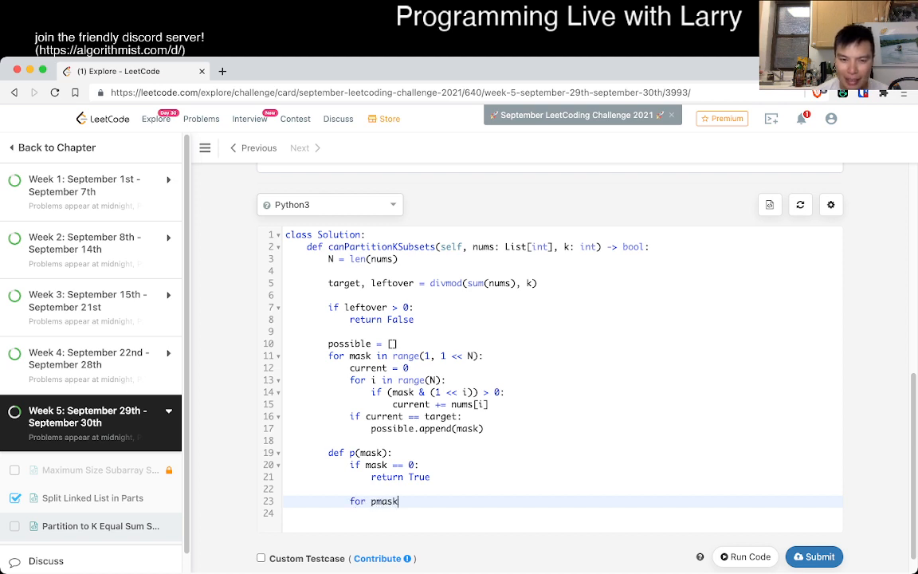
text(in possible:)
click(562, 512)
text(if mas)
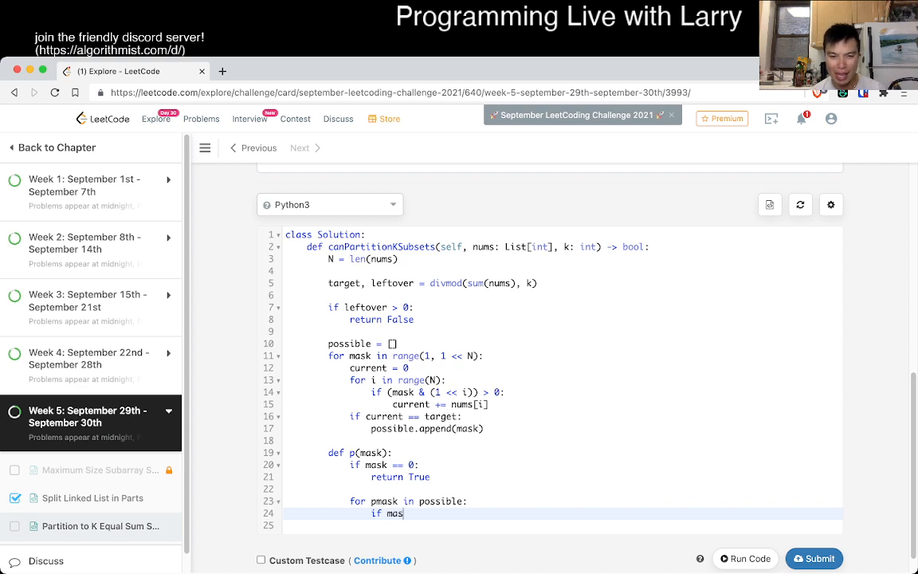
Recurse on mask ^ pmask for contained subsets, then return p on the full mask (1 << N)
text(k & pmask)
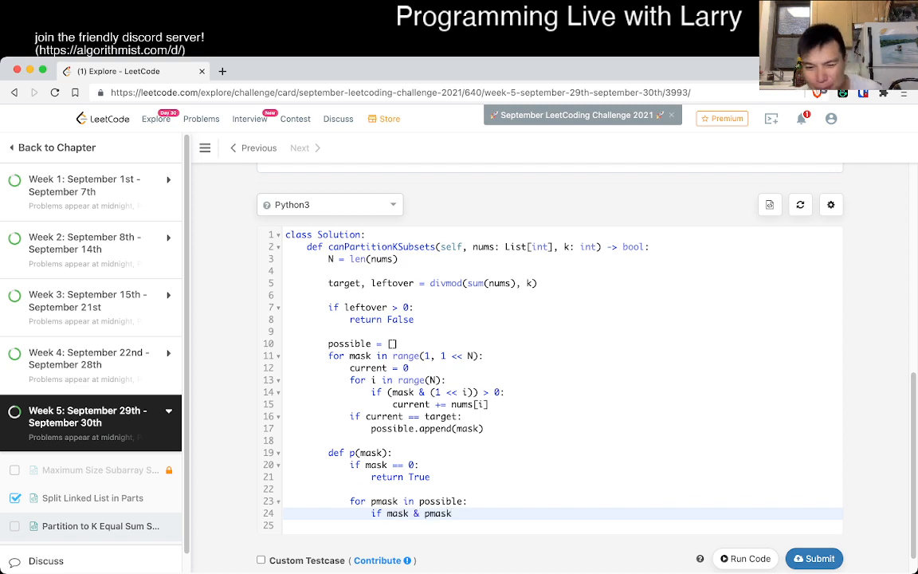
text(== 0:)
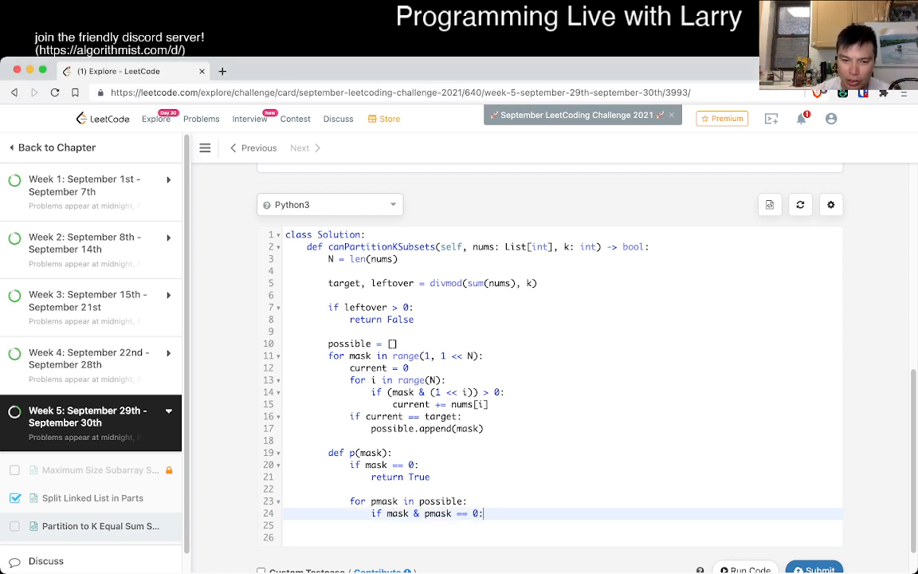
text(pmask)
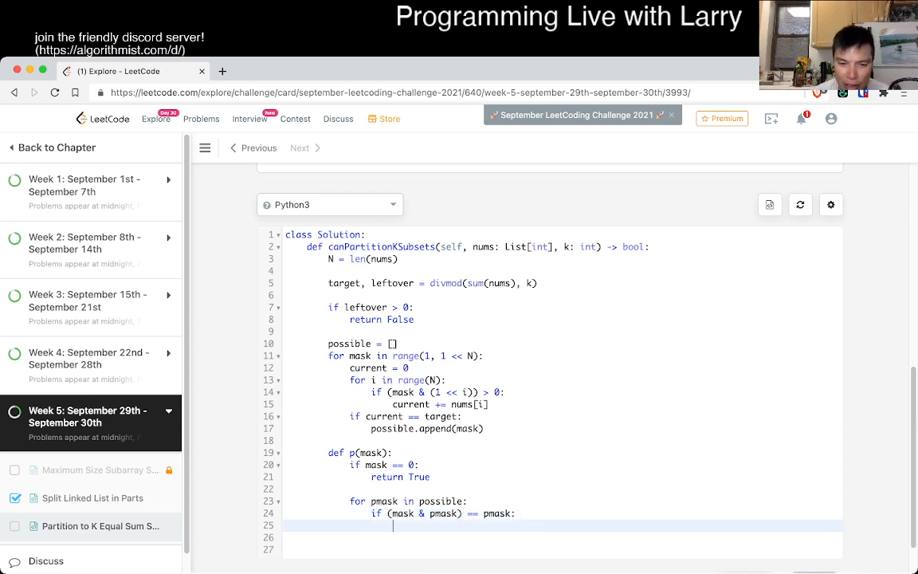
text(if p)
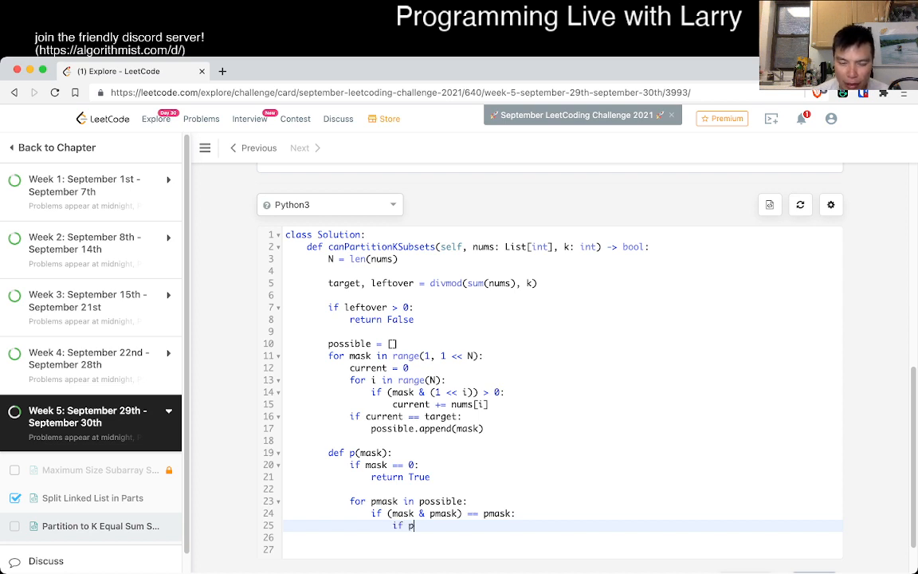
text((mask & ))
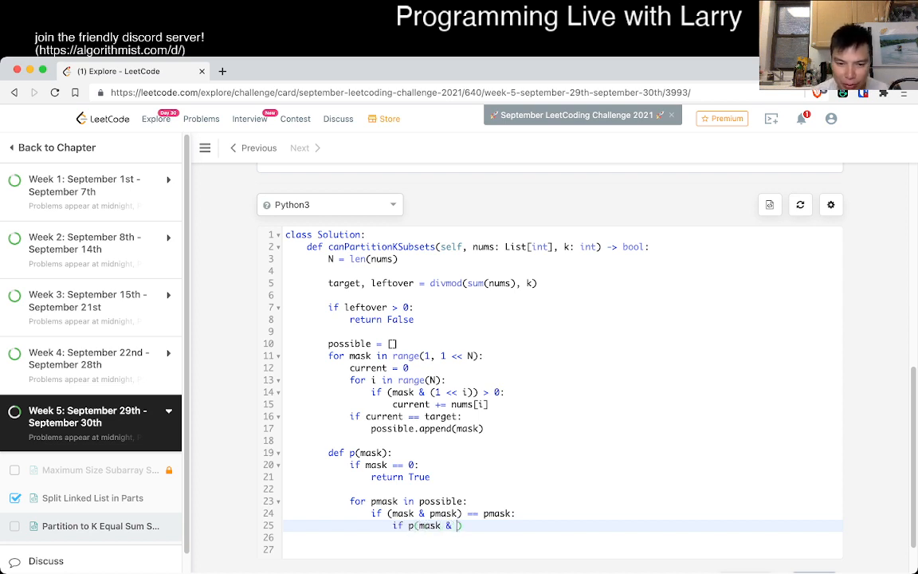
text(^ pmask))
text(return p()
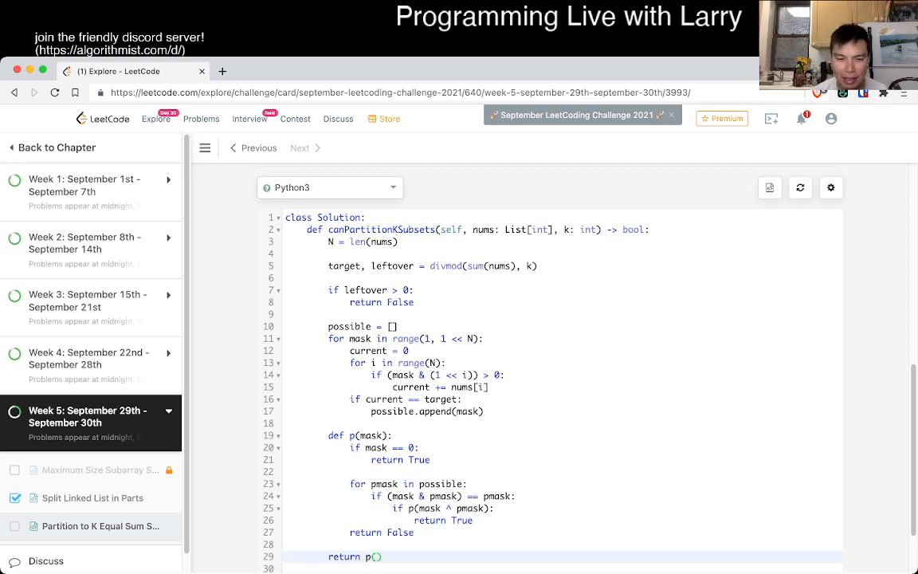
text(1 << N)
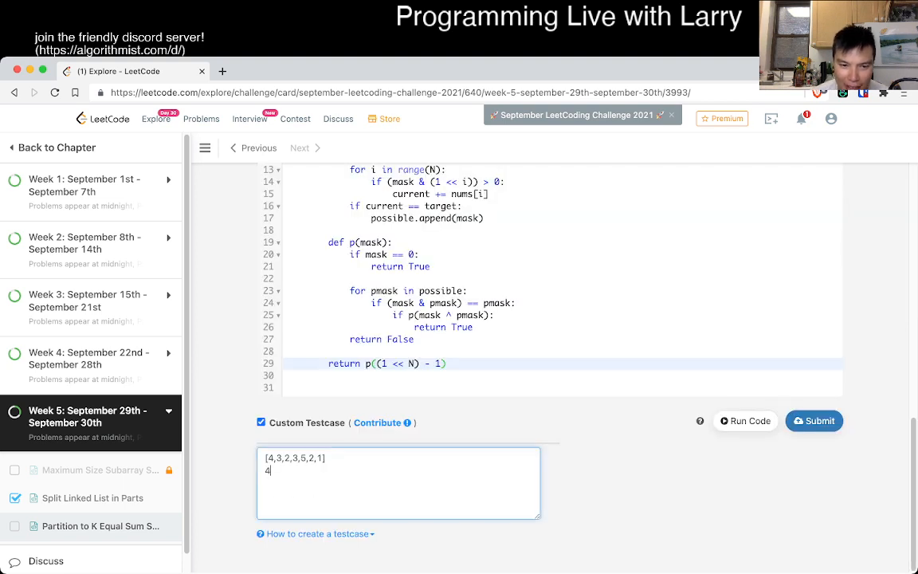
Add custom test [1,2,3,4] with k 3 and run the code
text([1,2,3,4])
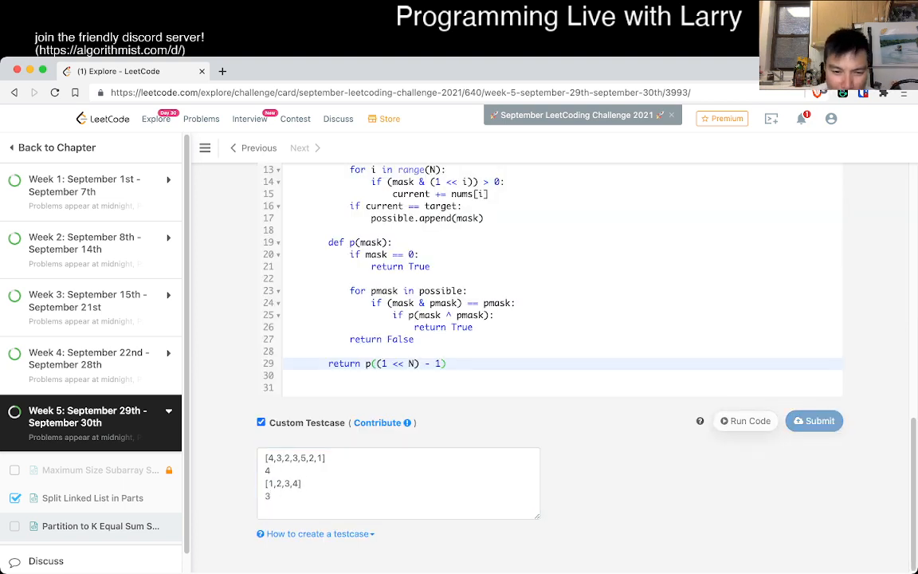
click(745, 421)
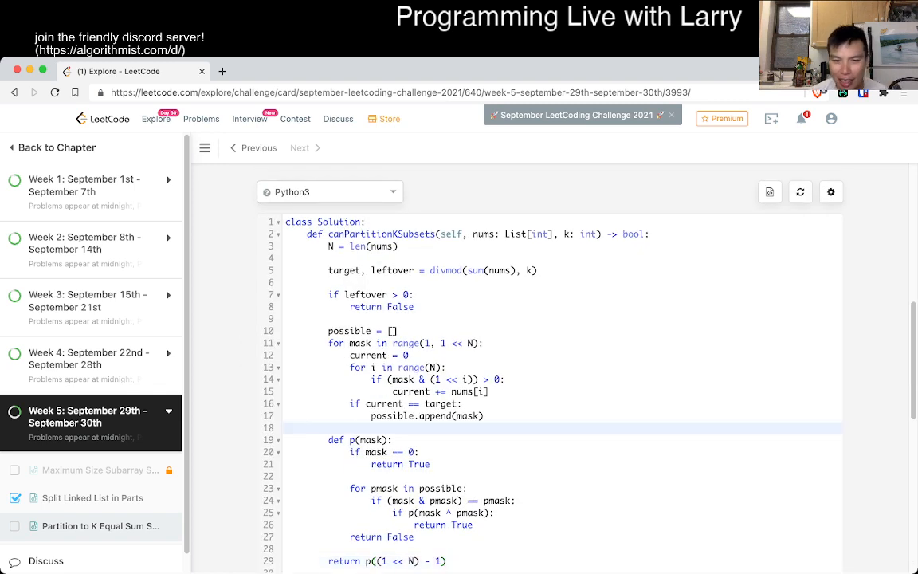
text(@lru_cache)
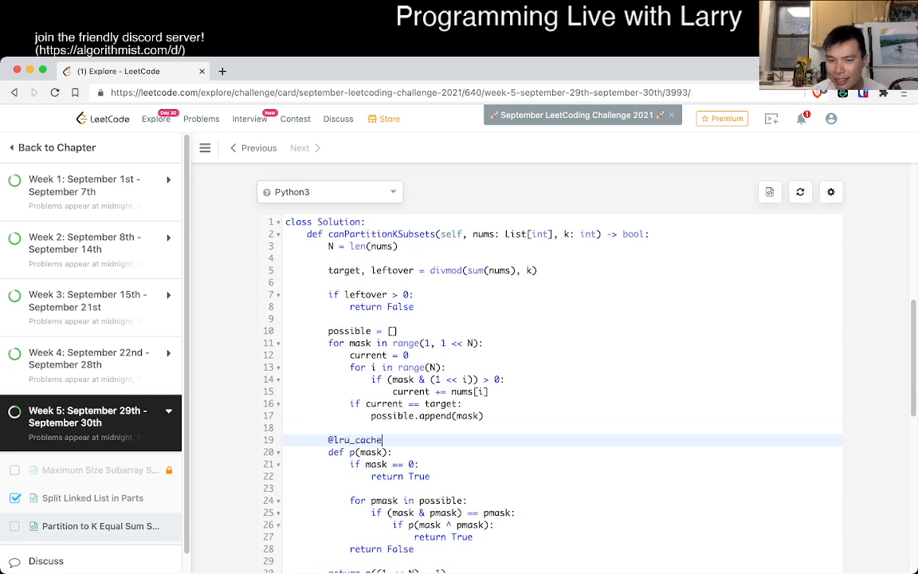
text((None))
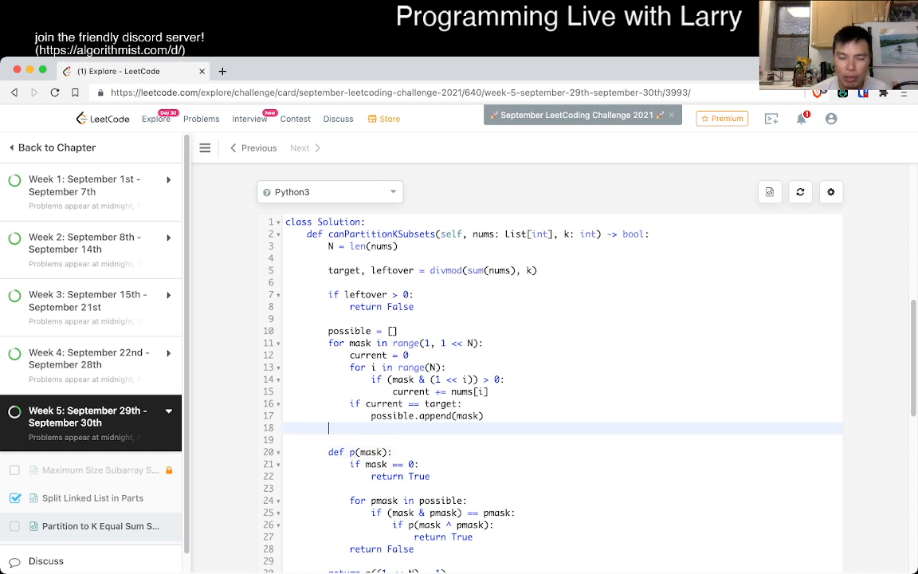
Add the comment '# mask -> 0 to 2^N - 1' above def p
key(enter)
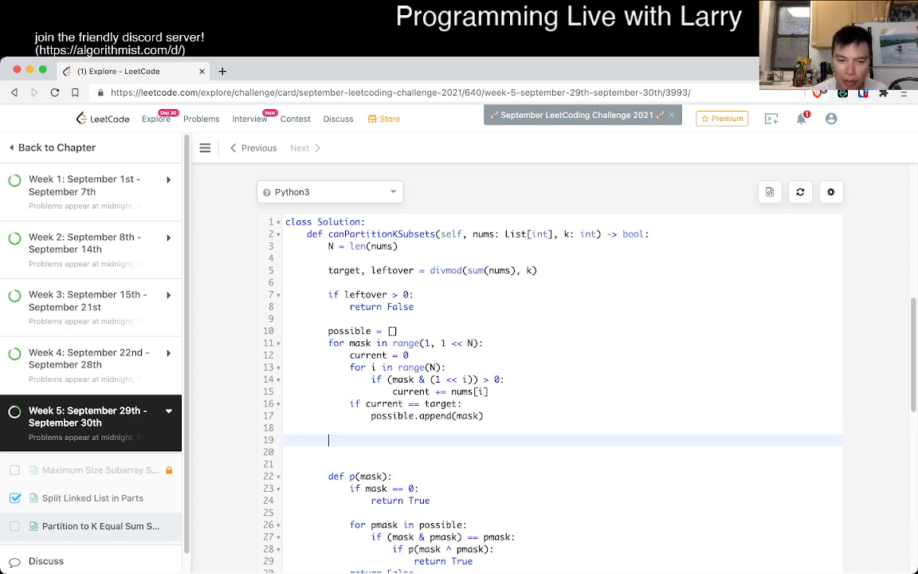
text(# mask)
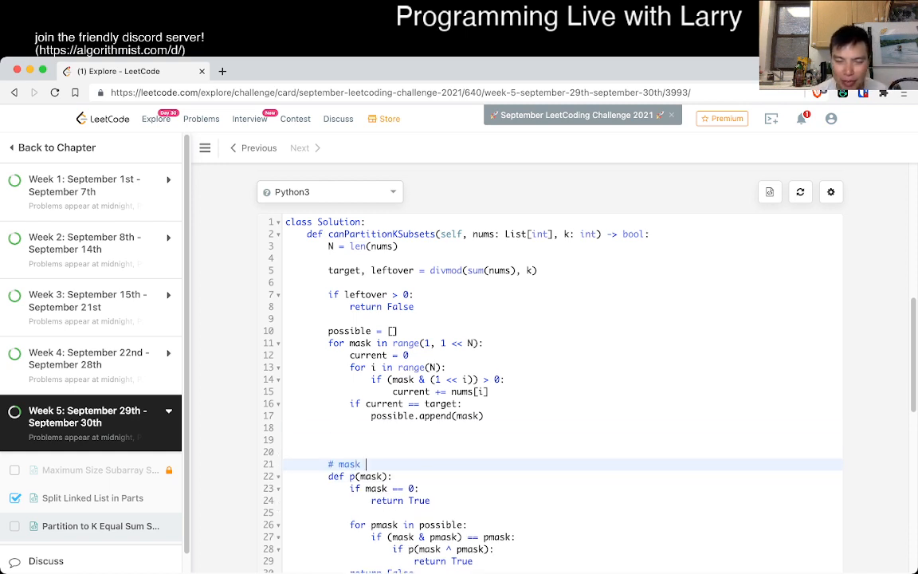
text(-> 0 to 1)
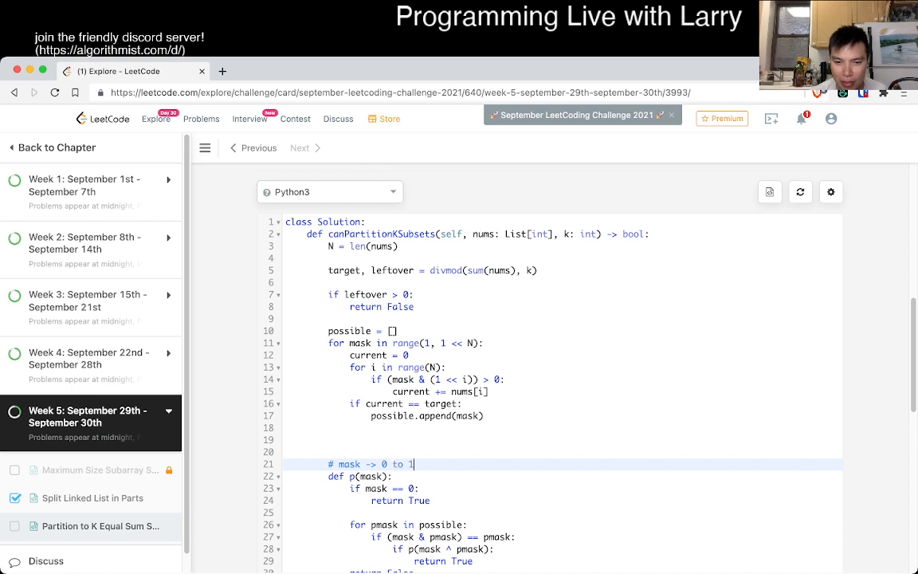
text(())
text(2^N - )
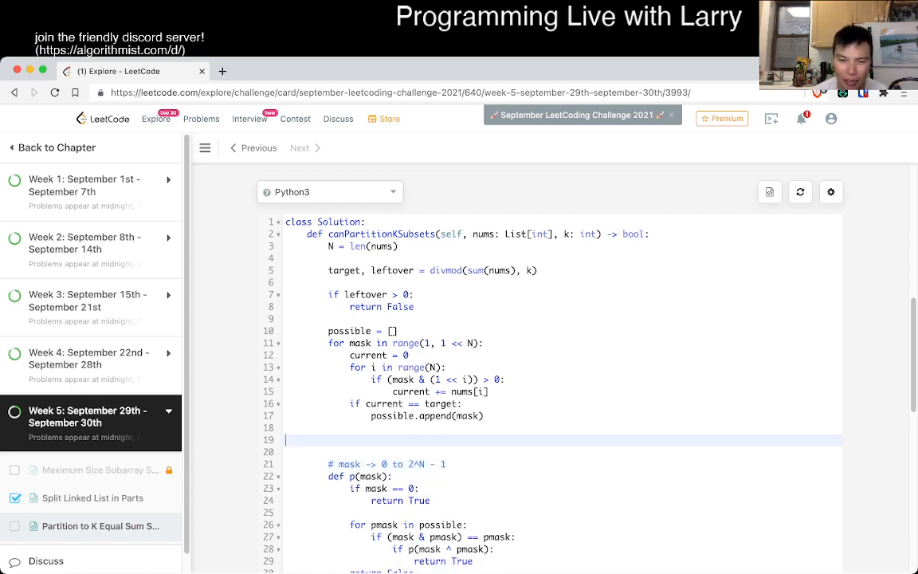
Declare has_cache = [False] * (1 << N) and cache = [False] * (1 << N)
text(is_cache[])
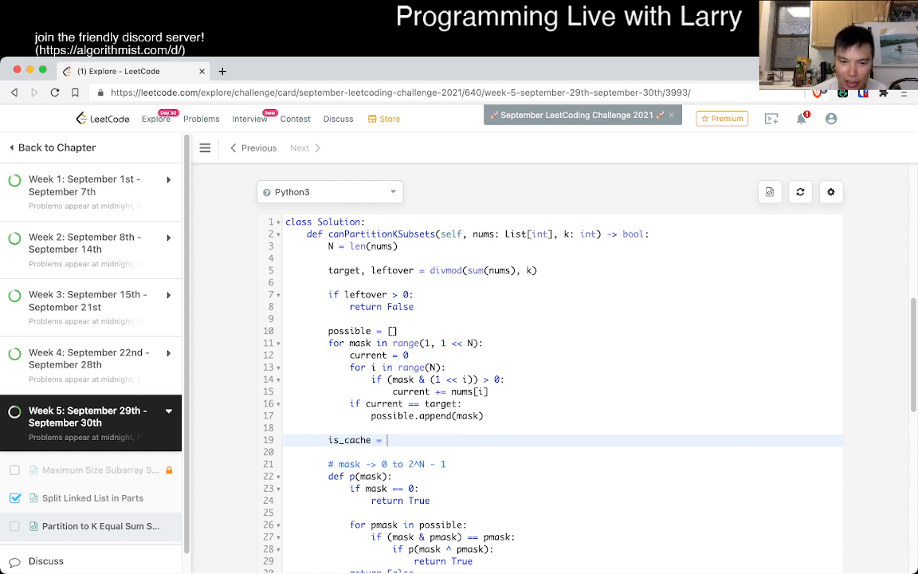
text([False] *)
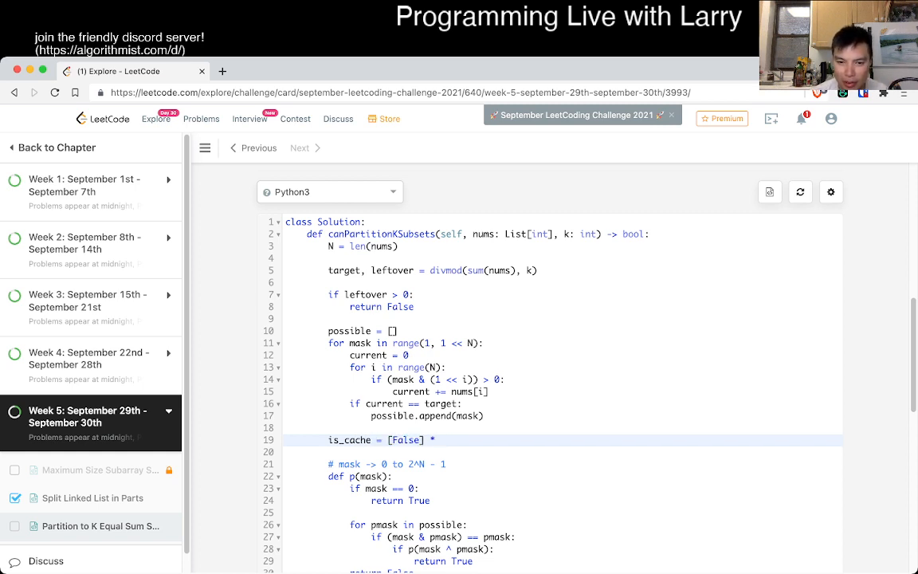
text((1 << N))
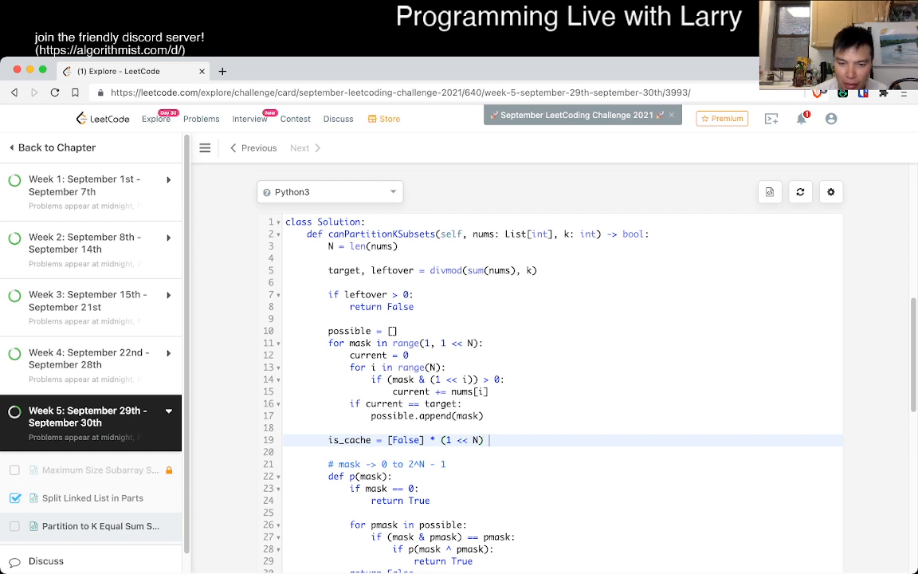
text(- 1)
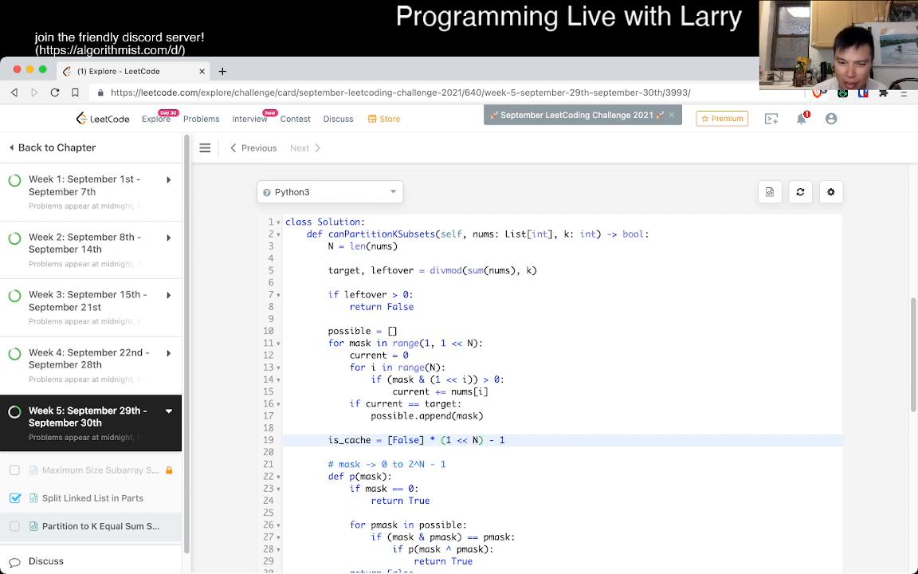
text(()
text(cache = [False)
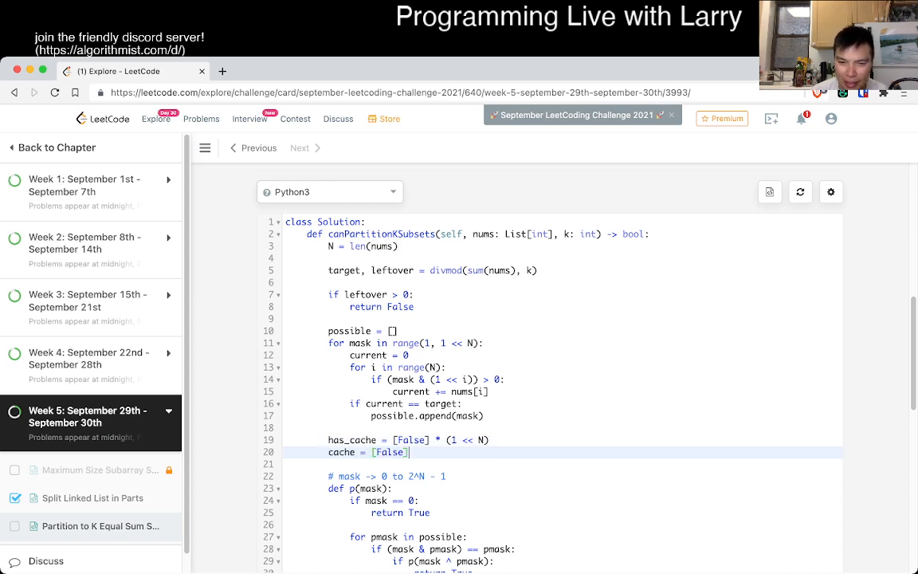
text(* (1 <<)
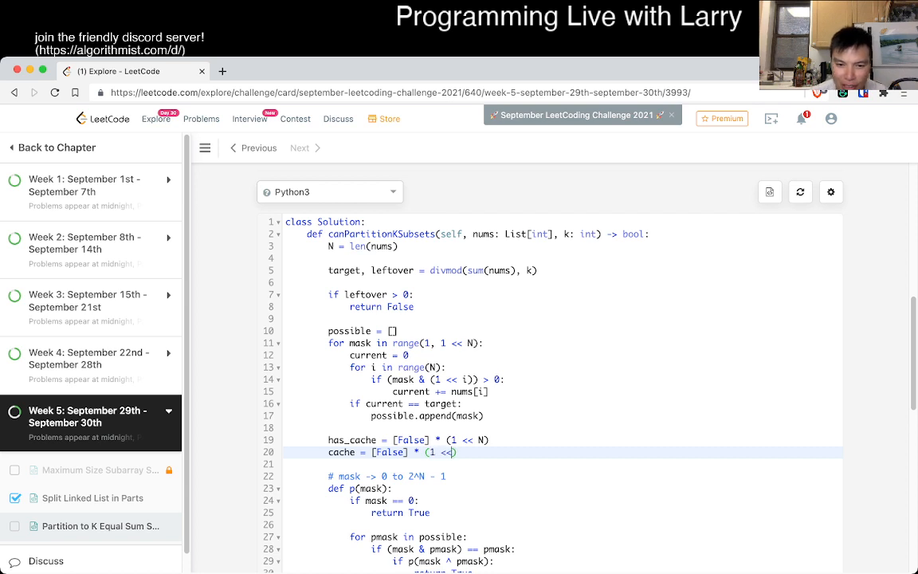
text(N))
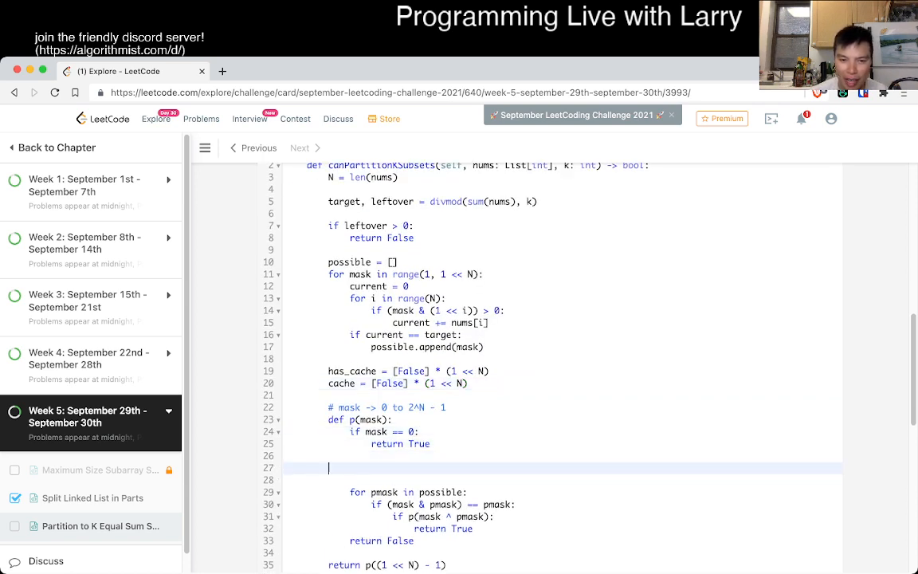
Return cache[mask] when has_cache[mask] is set, and store results in has_cache and cache
text(if has_cache[])
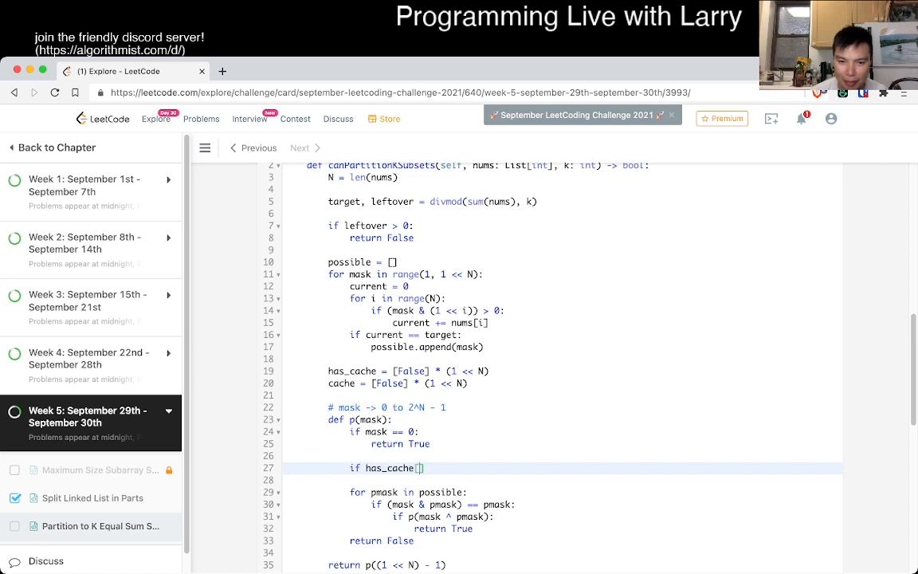
text(mask)
click(563, 480)
text(return)
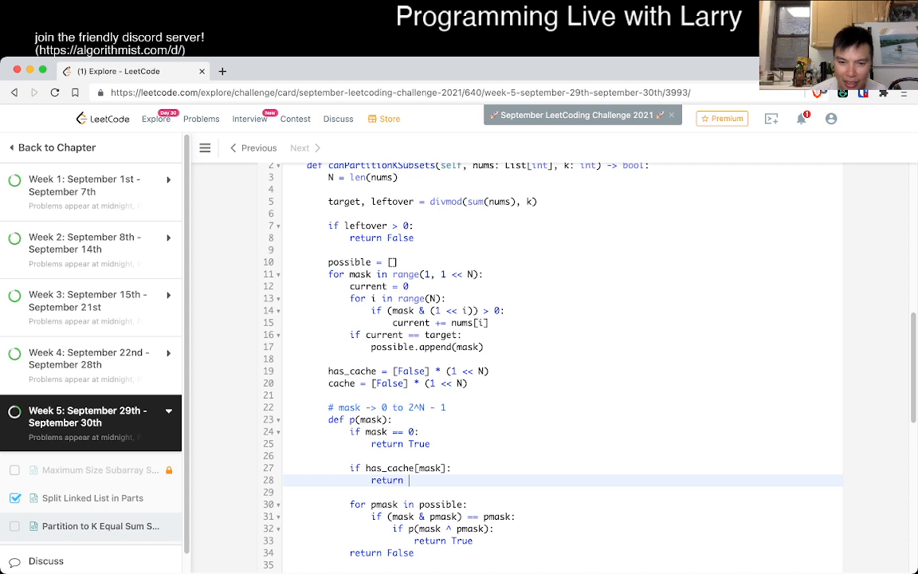
text(cache[mask])
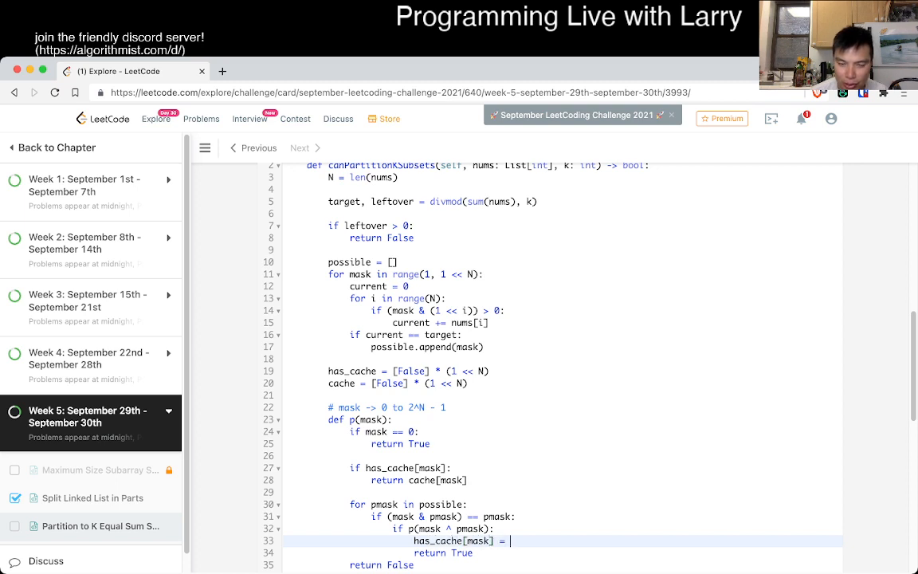
text(True)
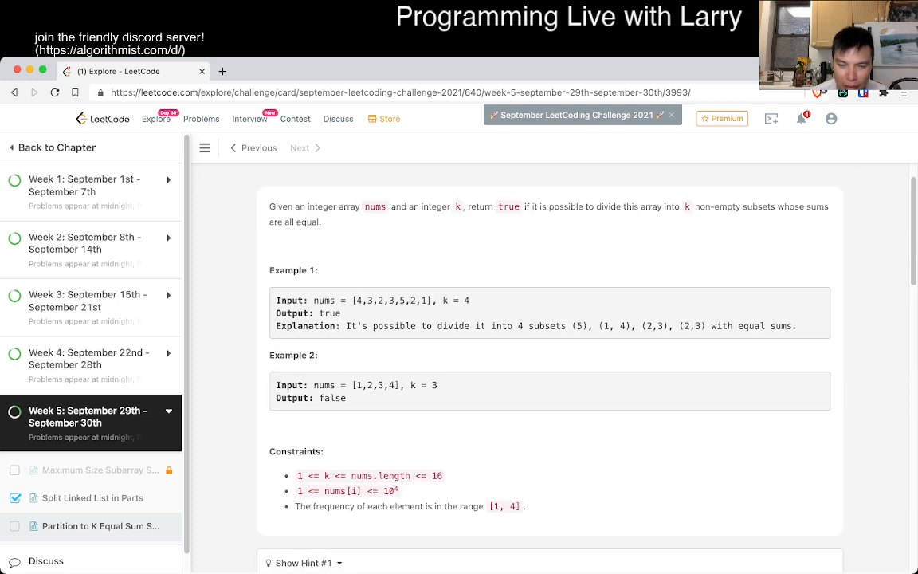
scroll(down, 3)
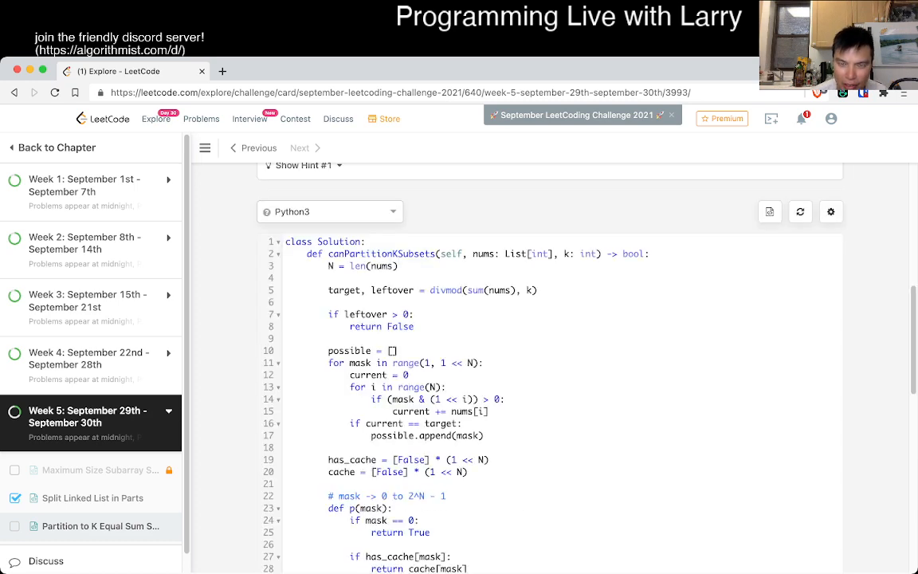
scroll(down, 3)
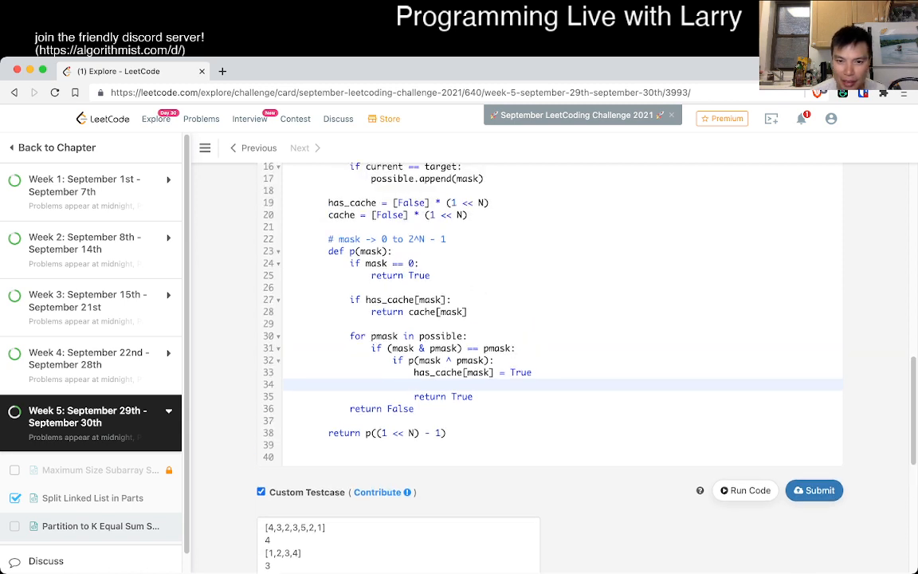
text(cache[mask])
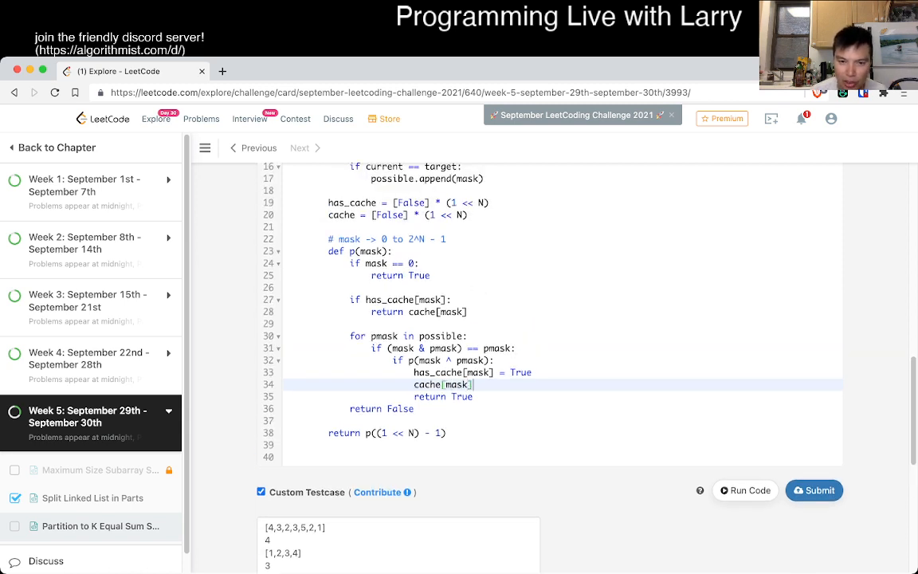
text(= True)
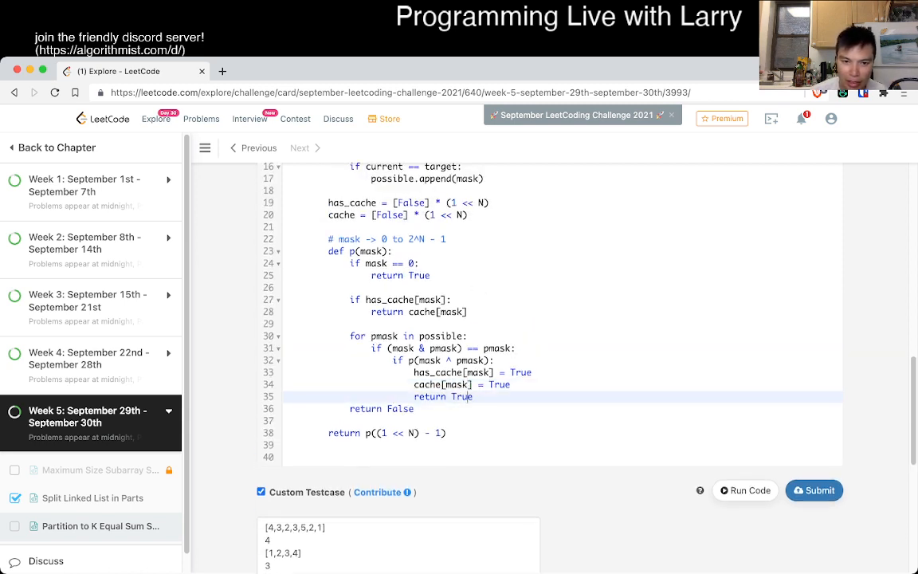
text(has)
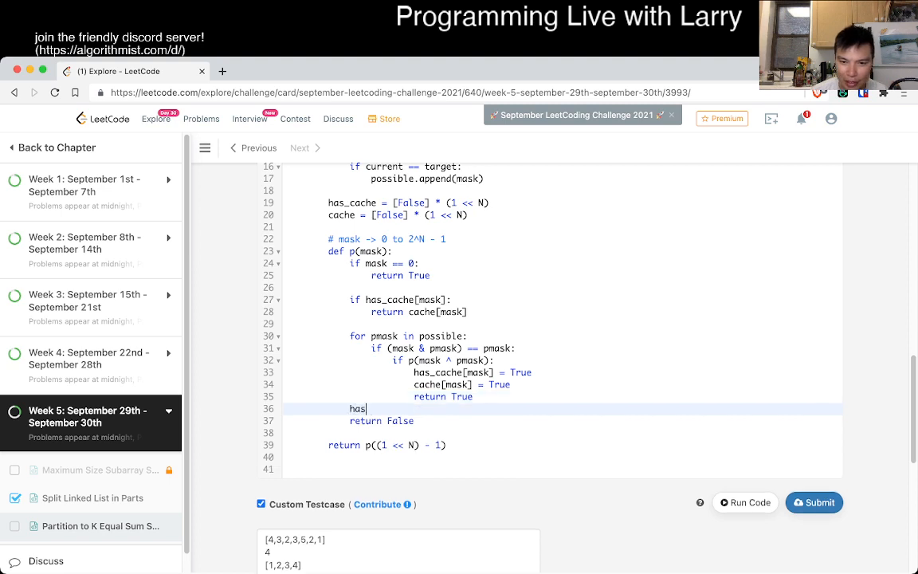
text(_cache[,)
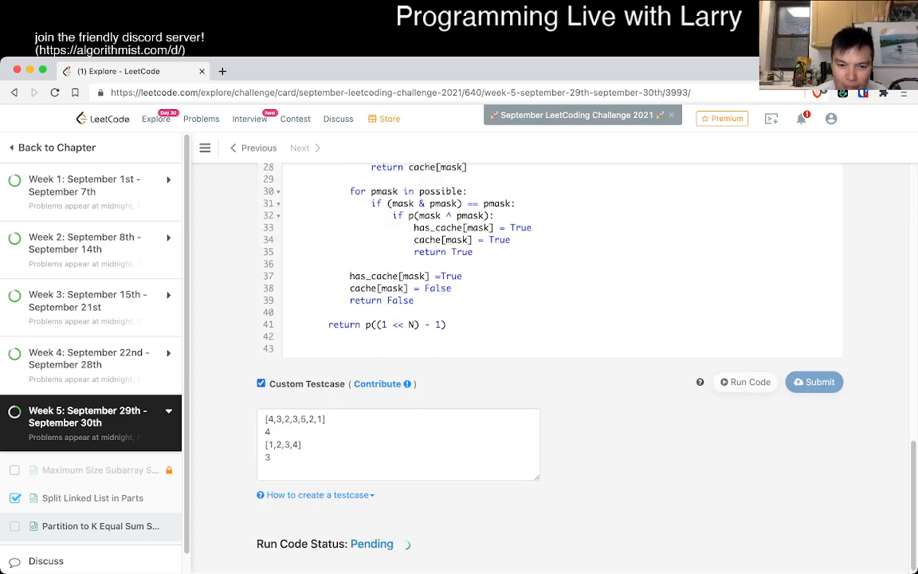
Add a custom test with nums [1,1,1,1,2,2,2,2,3,3,3,3,4,4,4,4] and k 4
click(745, 381)
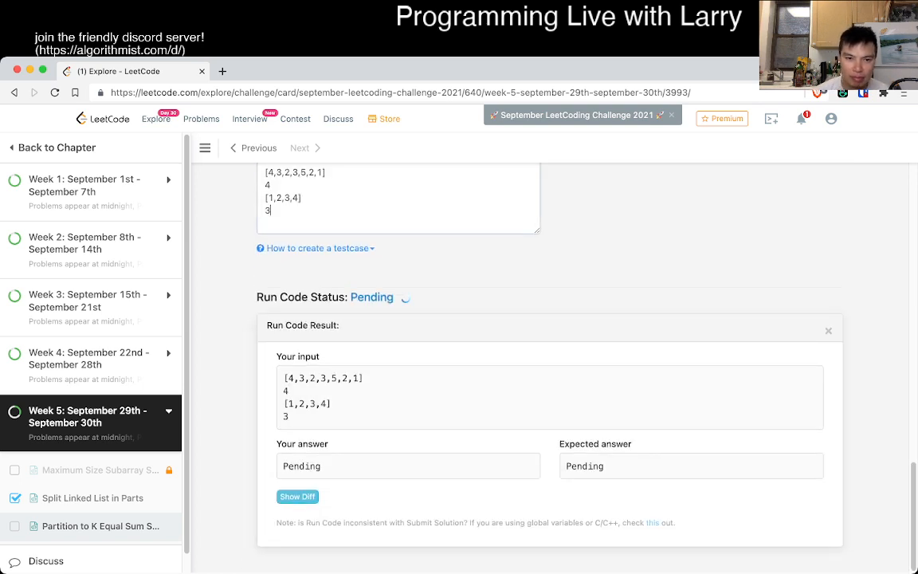
text([1,1,1,1,2,2,2,2)
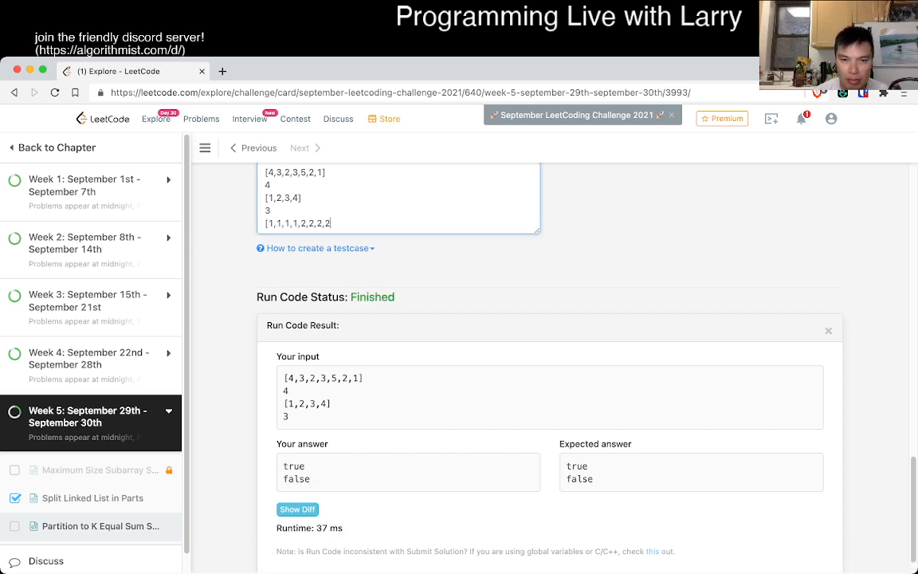
text(3,3,3,3,4,4,4,4)
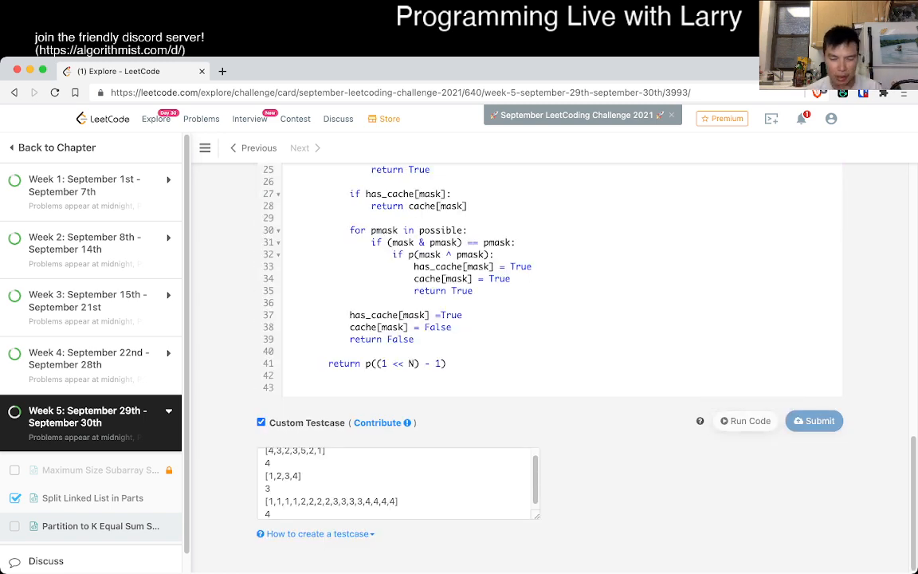
Run all custom tests, confirm true, false, true, and submit the solution
click(744, 421)
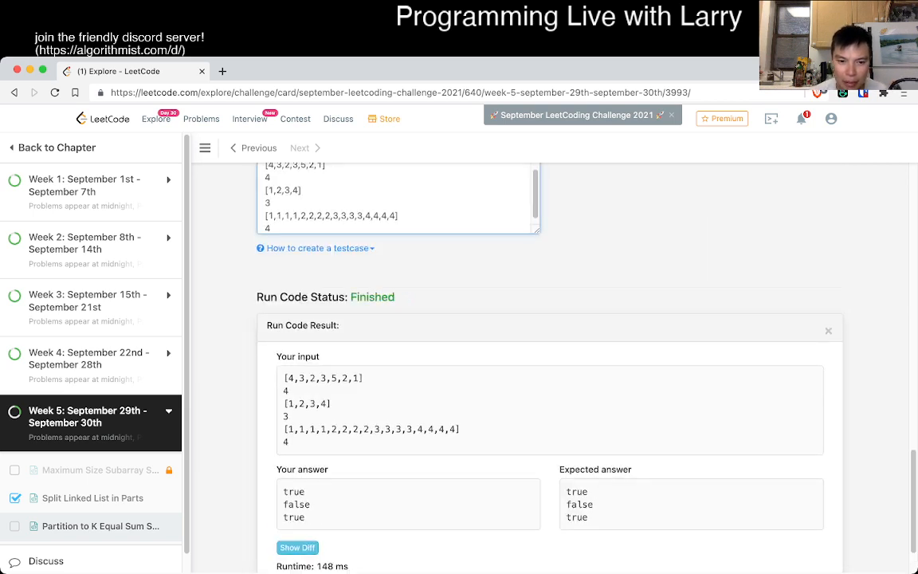
click(828, 330)
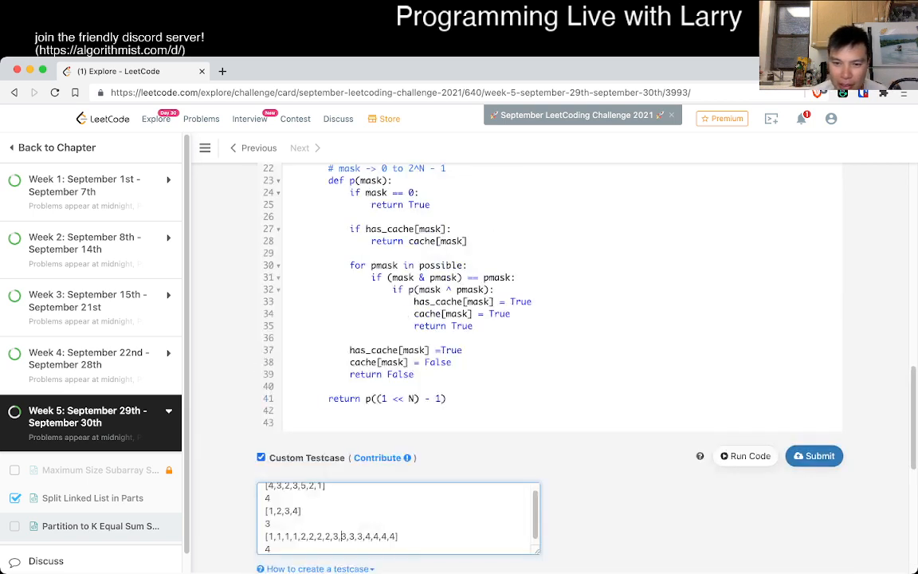
click(813, 455)
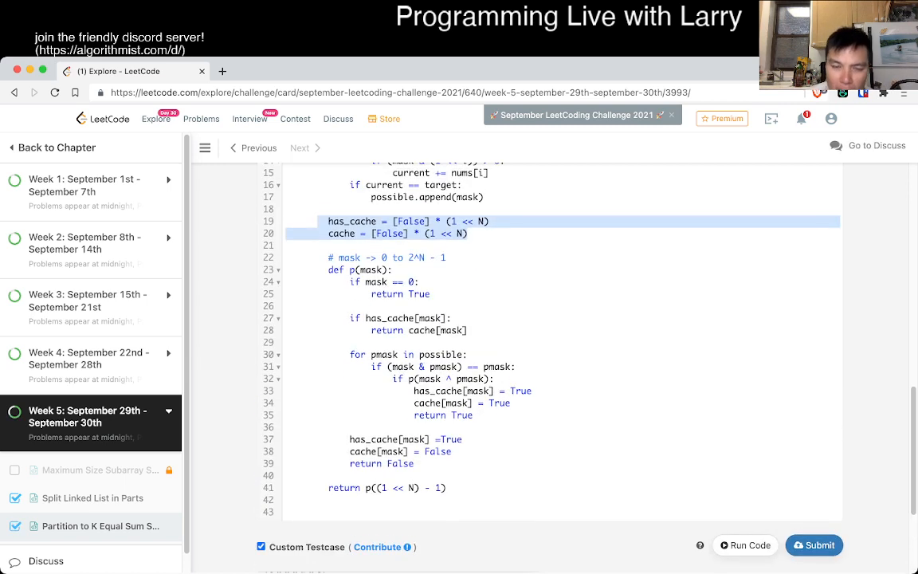
Scroll through the accepted solution's code in the editor
scroll(down, 3)
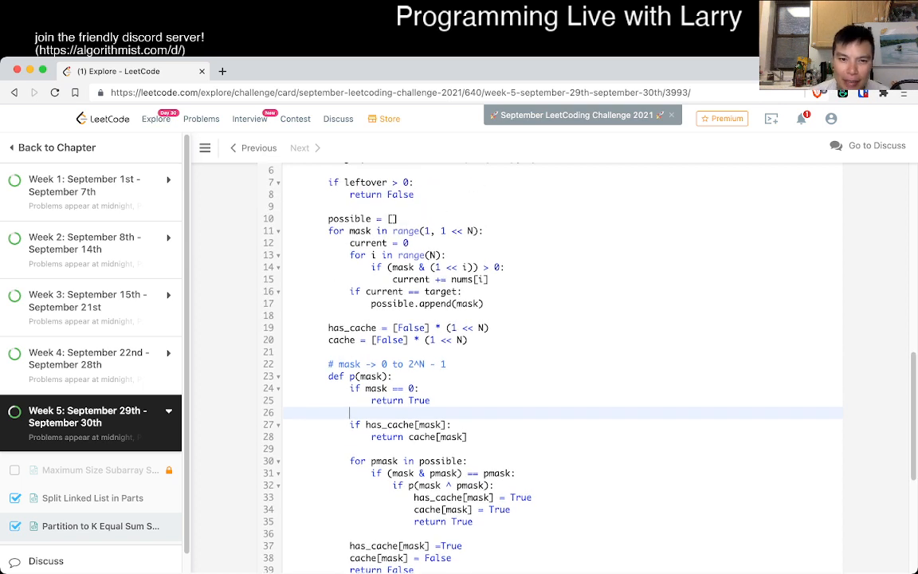
Add comments '# number of inputs -> O(2^N)' and '# O(2^N)' for per-call work
drag(328, 218, 482, 304)
text(# p)
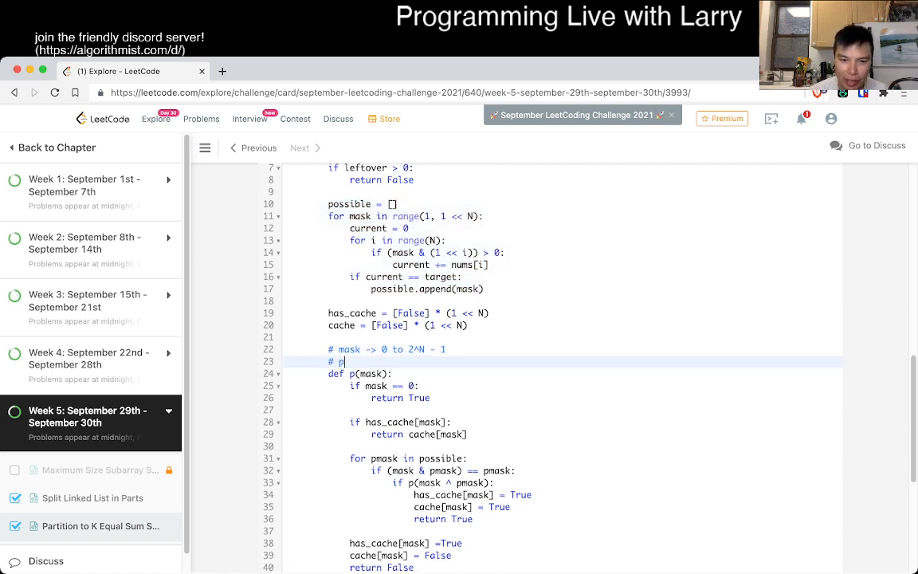
text(number of inputs)
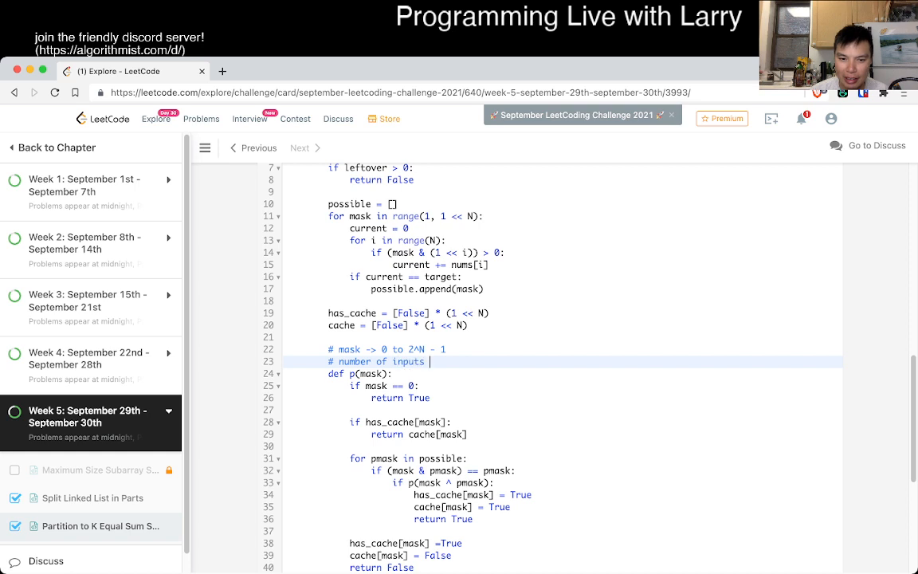
text(-> 0)
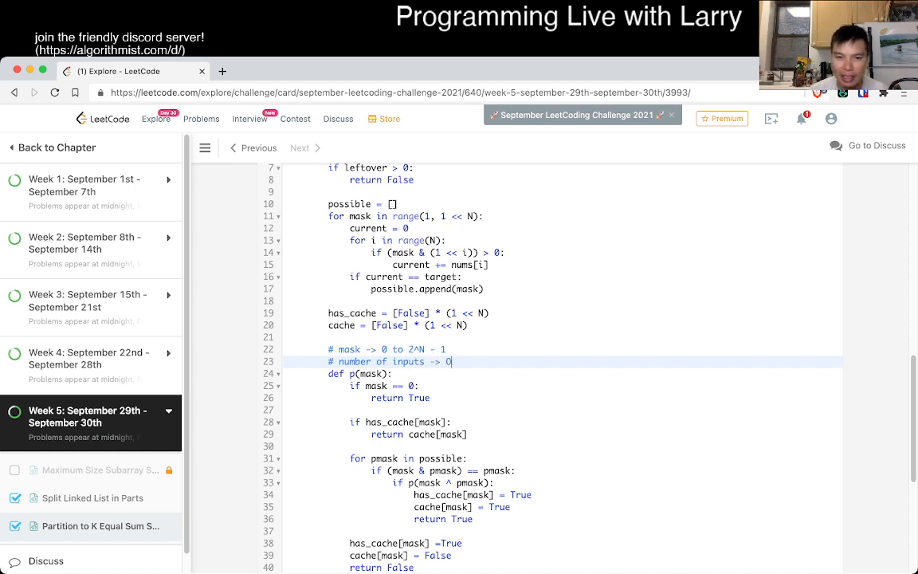
text((2^N)
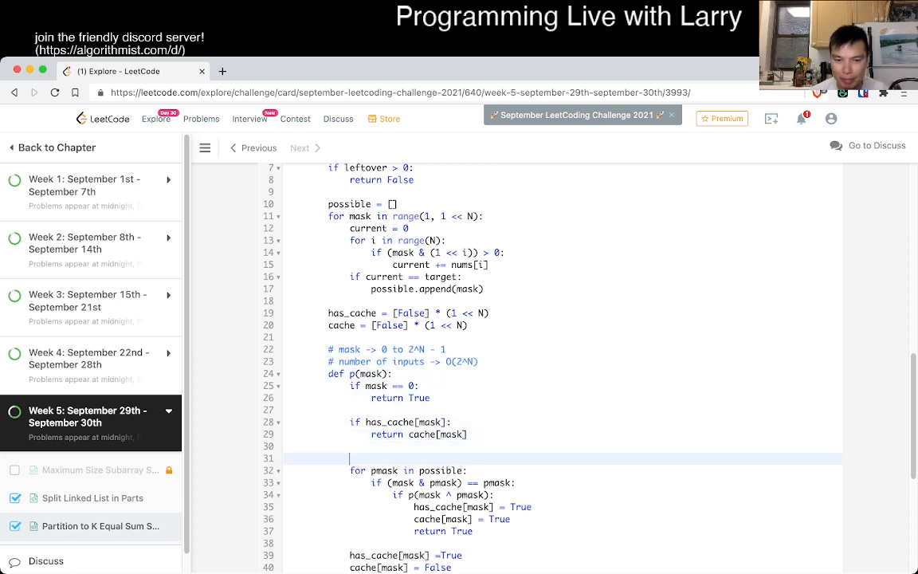
text(# O(2^N))
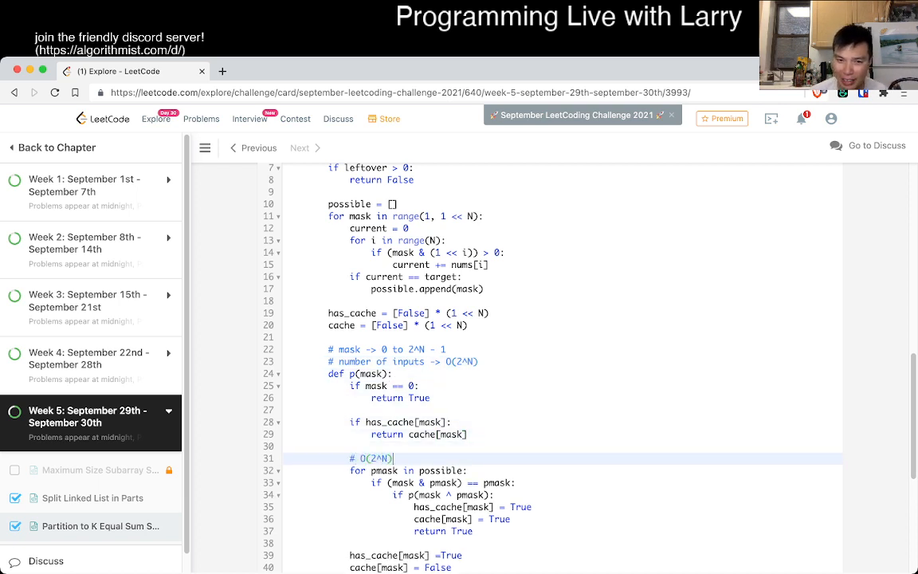
Add a comment stating the total running time is O(4^N)
text(# total running time)
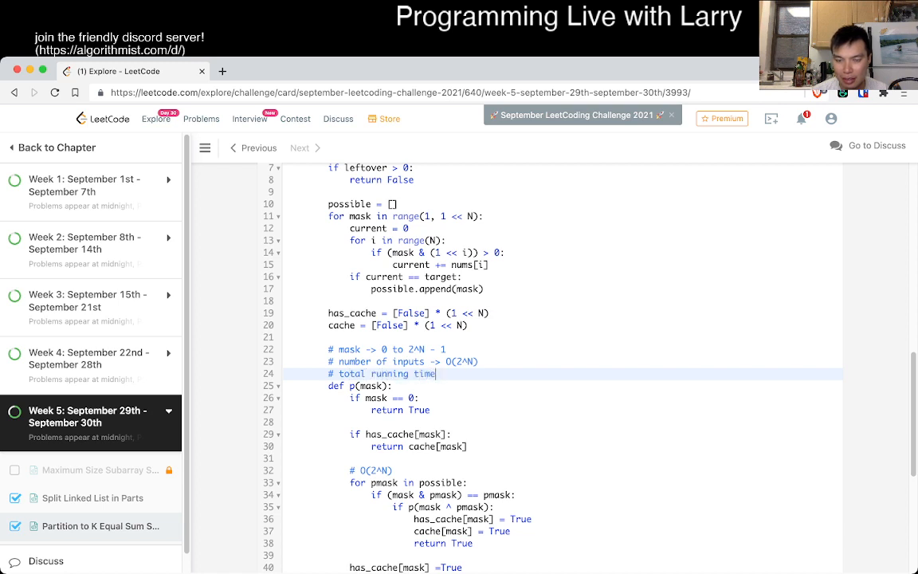
text(is O()
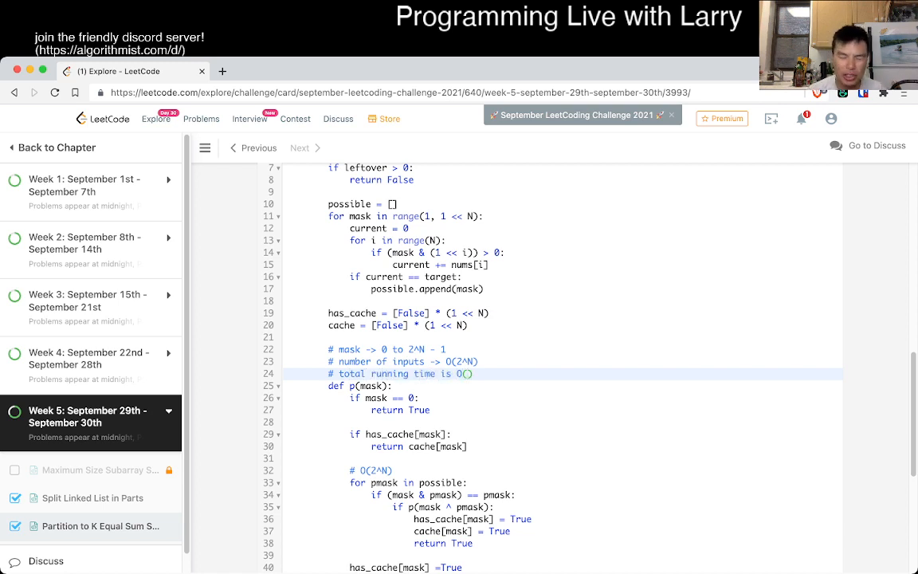
text(4^N)
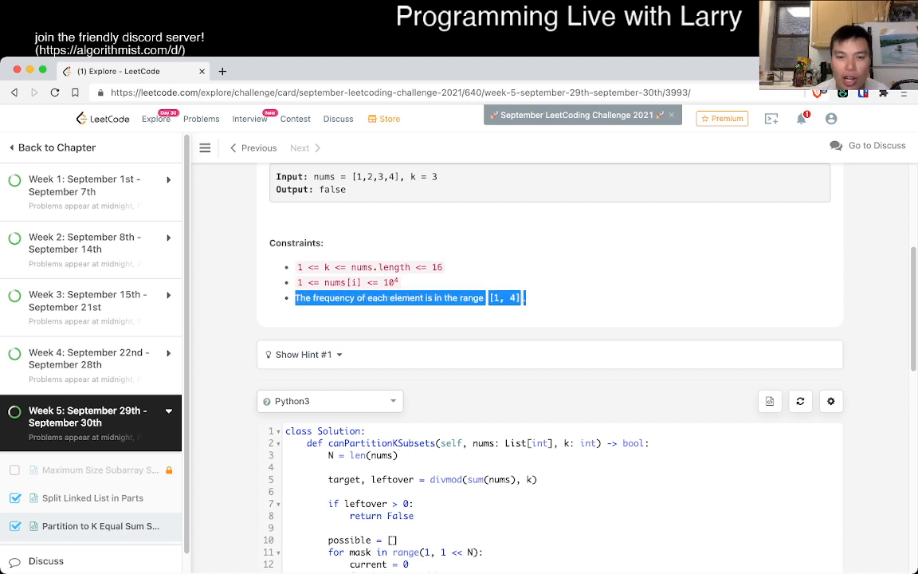
scroll(down, 3)
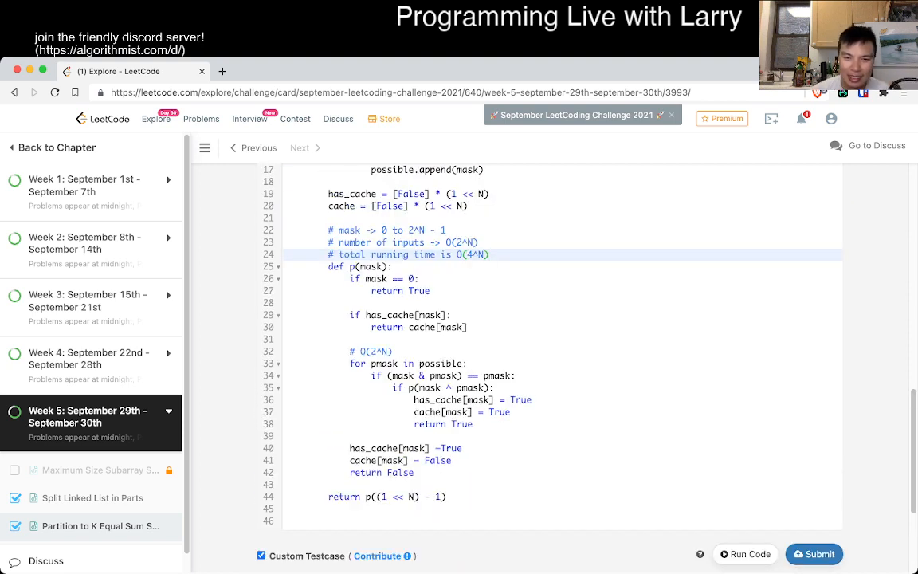
Append '-> actual running time is way less' to the O(4^N) comment
text(-> actual running time is way le)
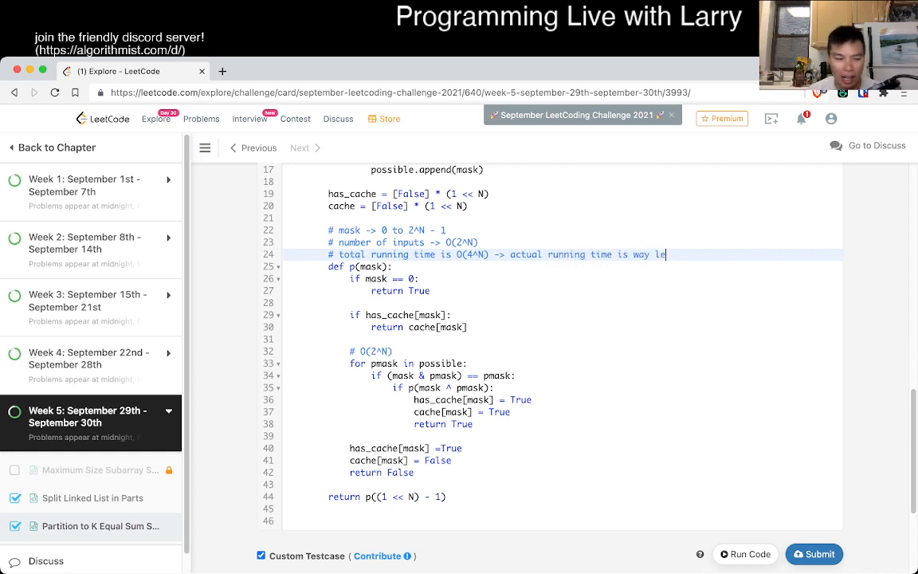
text(ss)
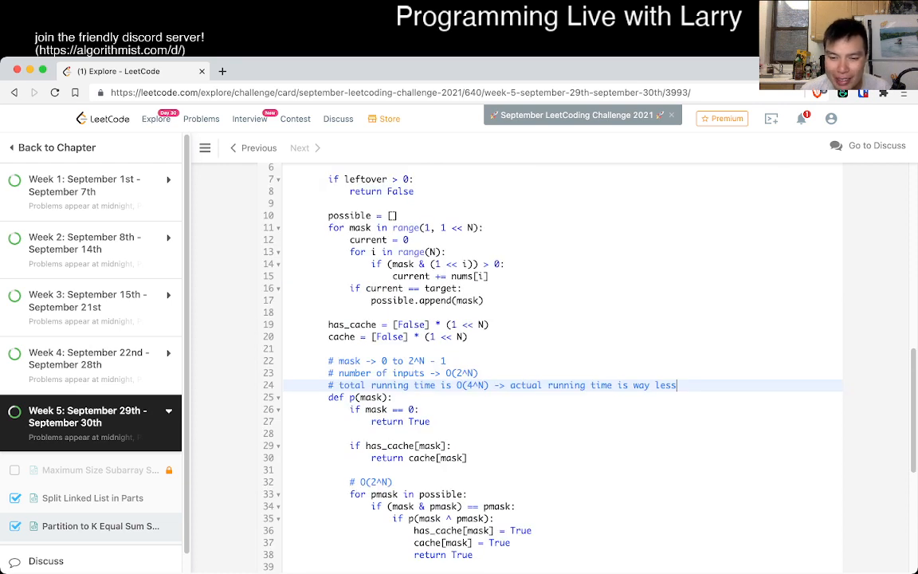
scroll(down, 3)
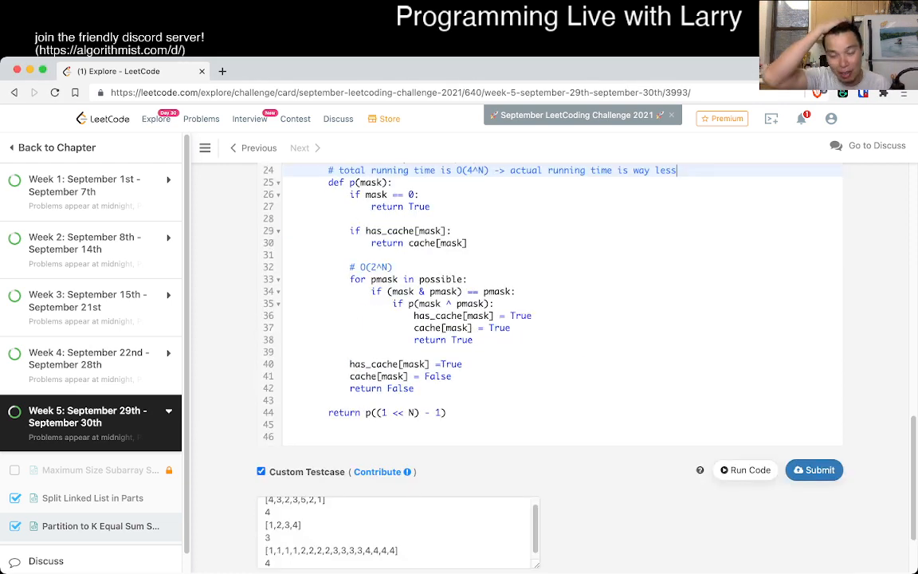